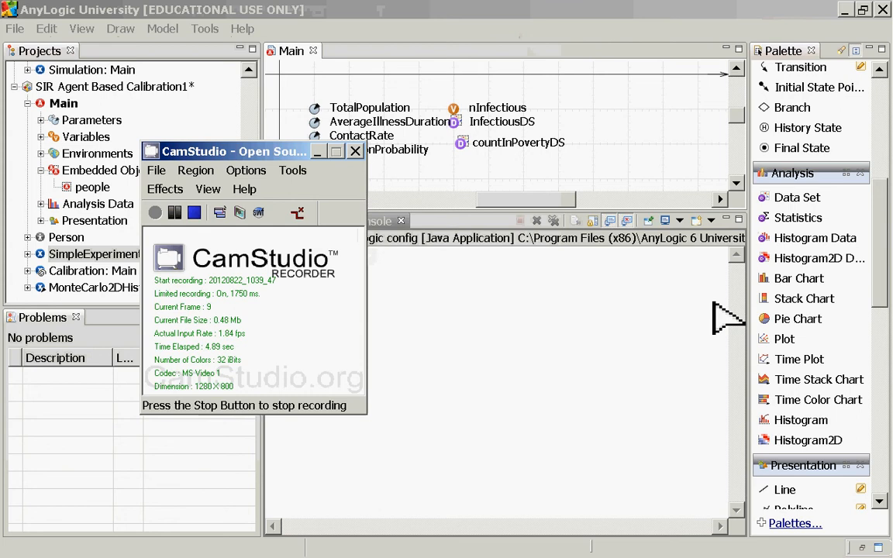
mouse_move(667, 224)
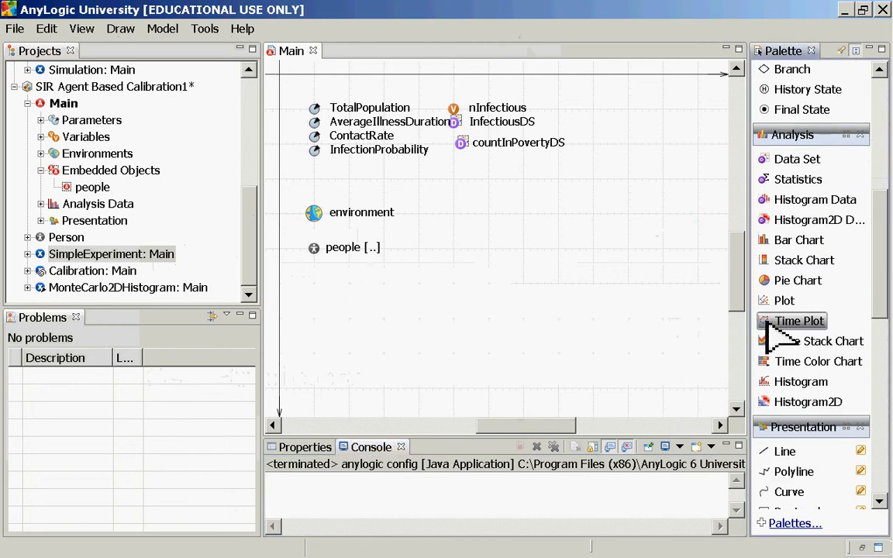
mouse_move(779, 334)
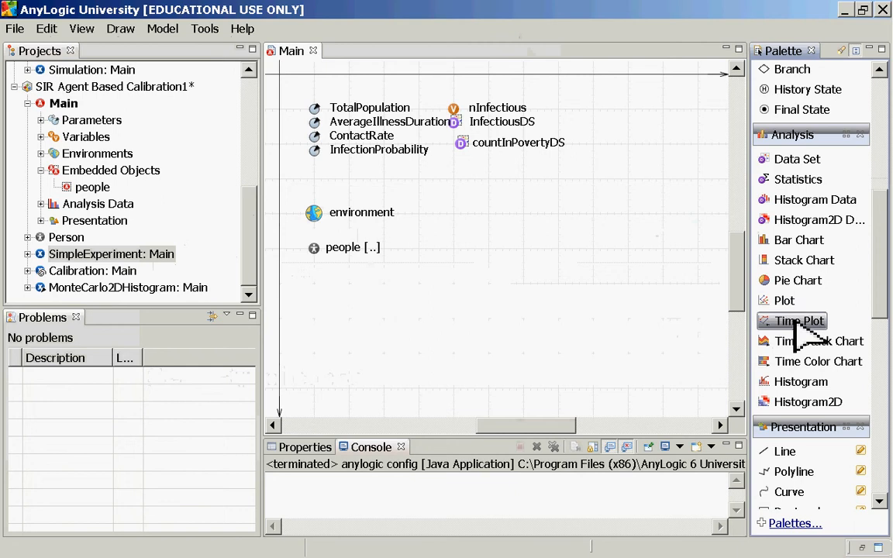
Step: Place a new Time Plot named plot on the Main diagram beside the variables
left_click_drag(800, 319, 515, 245)
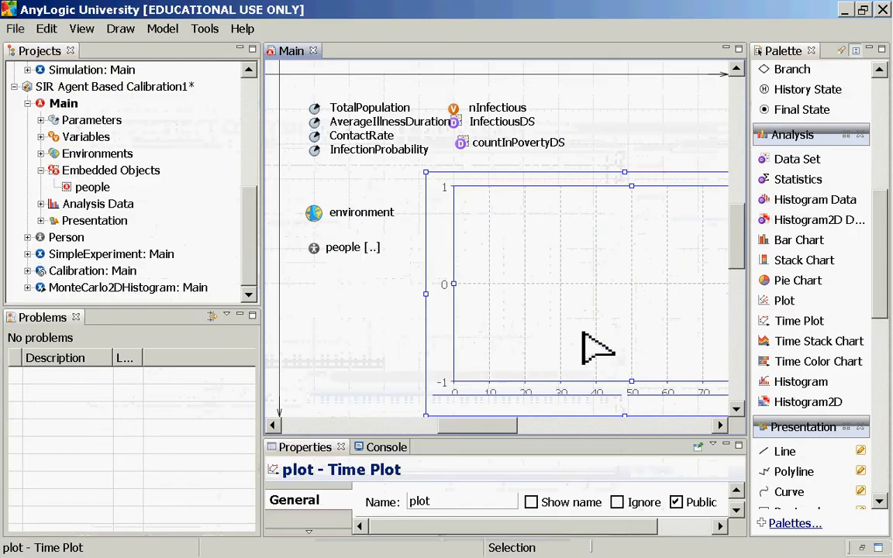
mouse_move(562, 462)
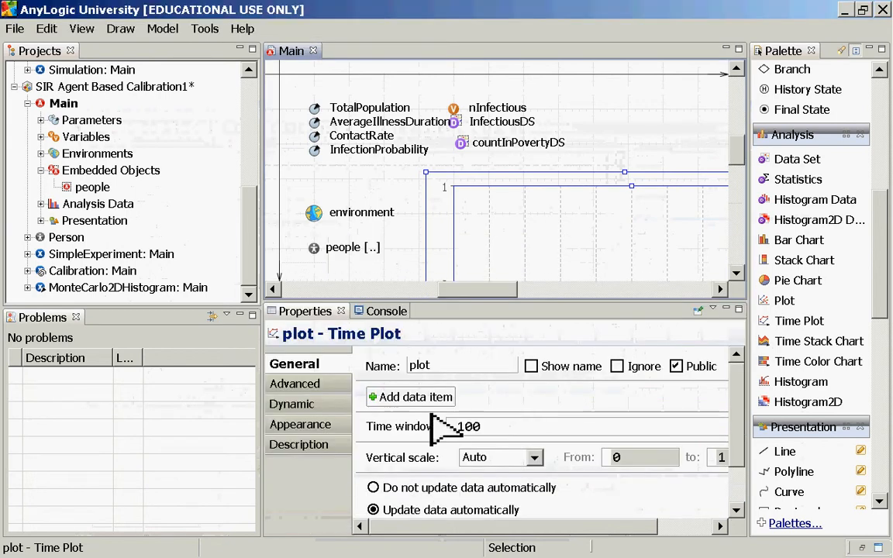
mouse_move(752, 437)
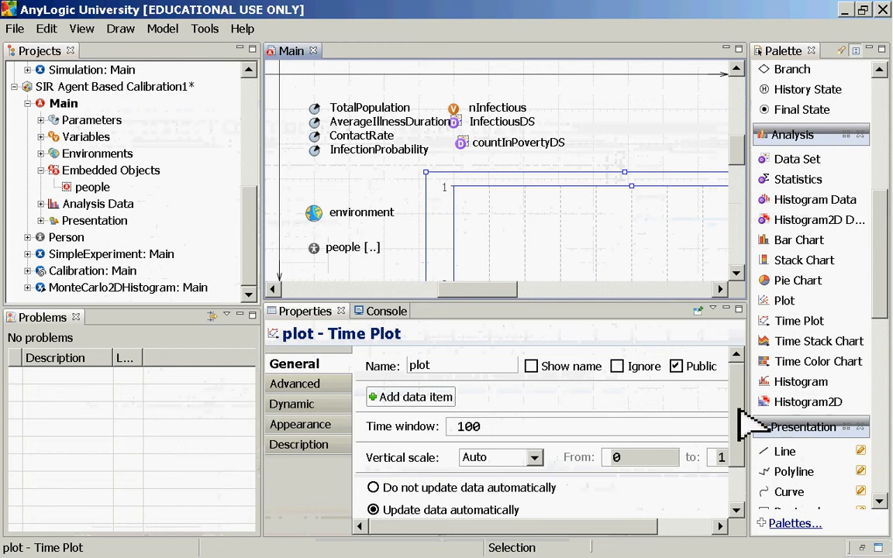
Step: Give the plot time window 1000, recurrence time 1, and 1000 displayed samples
scroll("down", 3)
type("0")
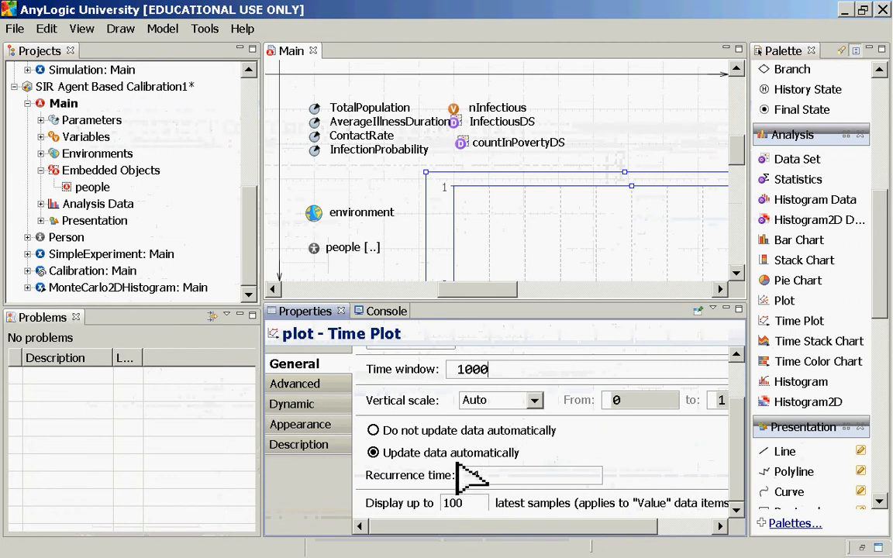
type("1")
left_click(464, 502)
type("0")
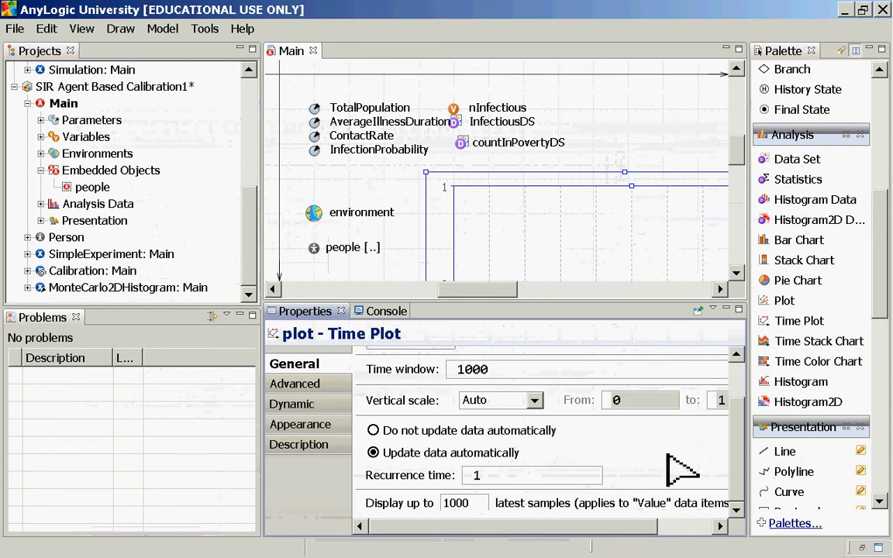
mouse_move(748, 515)
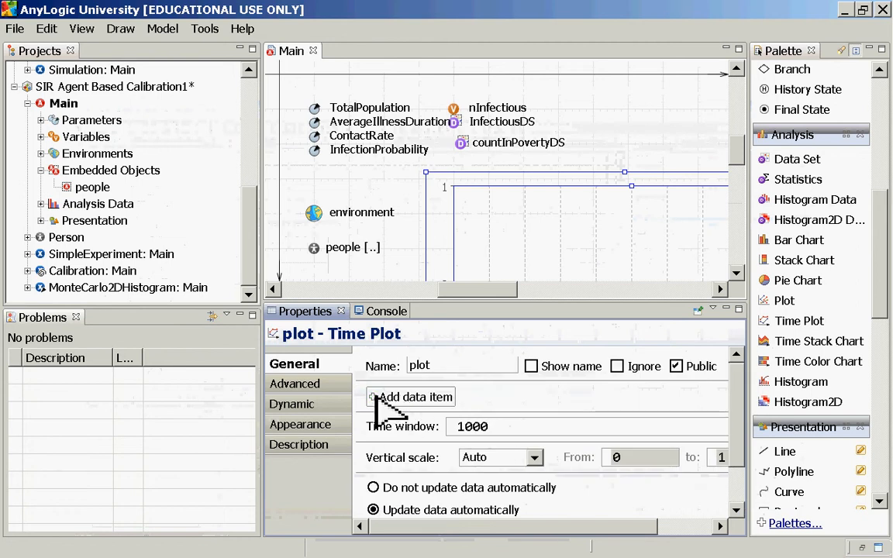
Step: Add a data item titled Count in Poverty plotting the countInPovertyDS data set
left_click(409, 397)
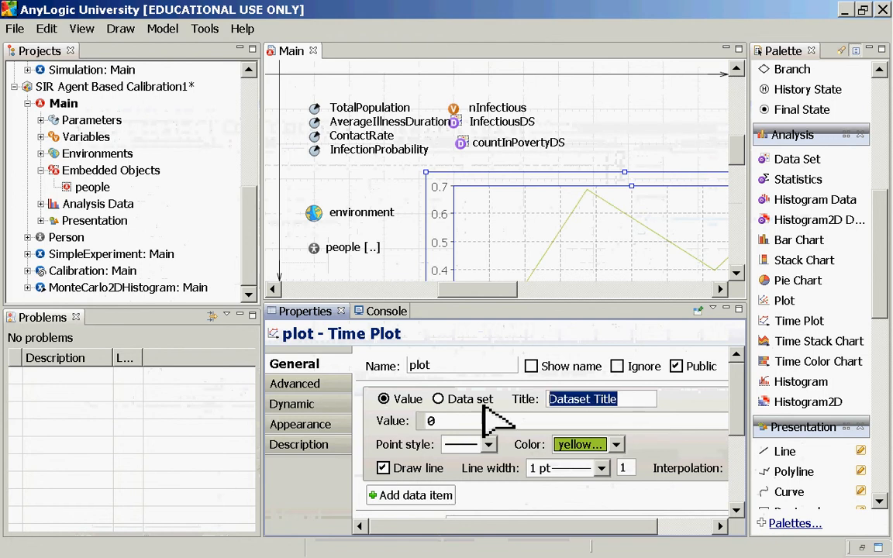
mouse_move(512, 460)
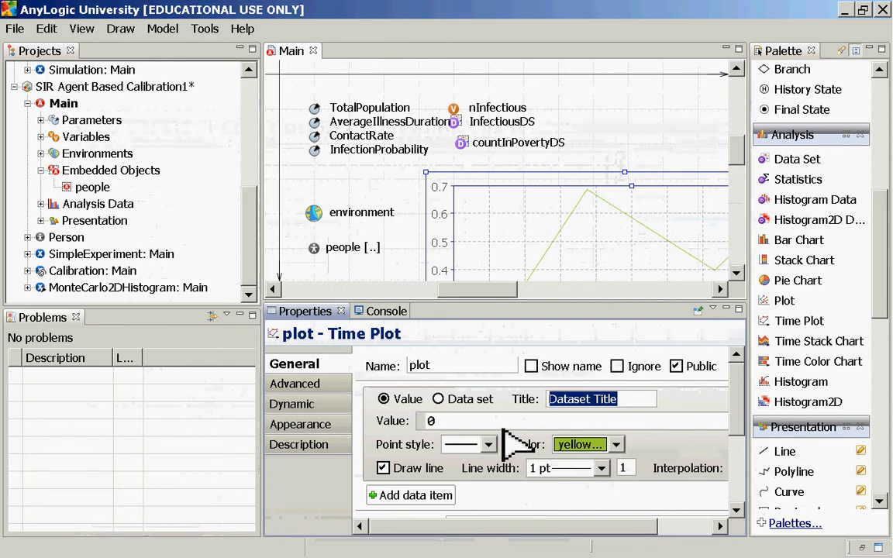
type("Count in Poverty")
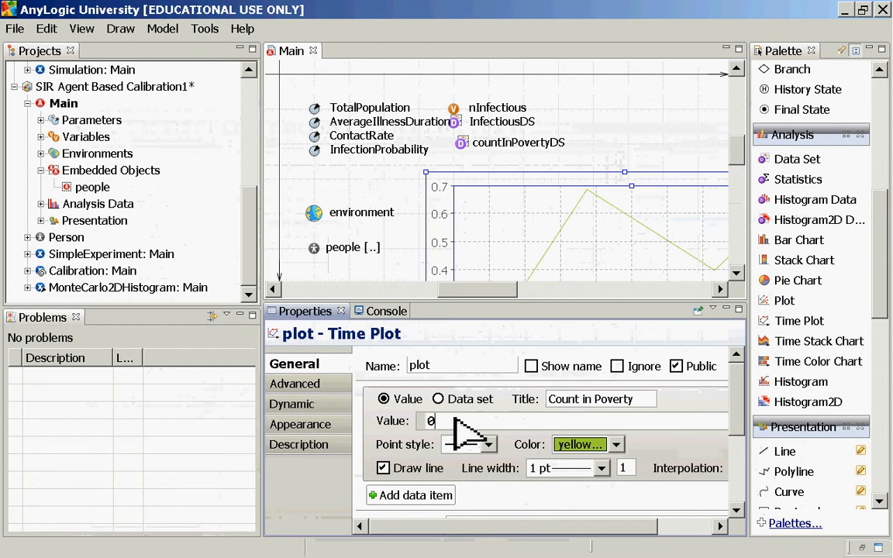
left_click(439, 398)
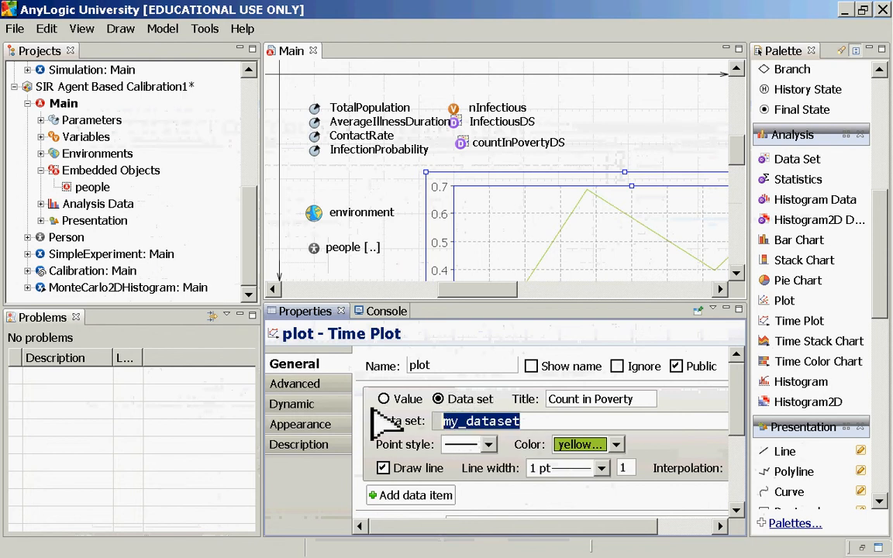
type("count")
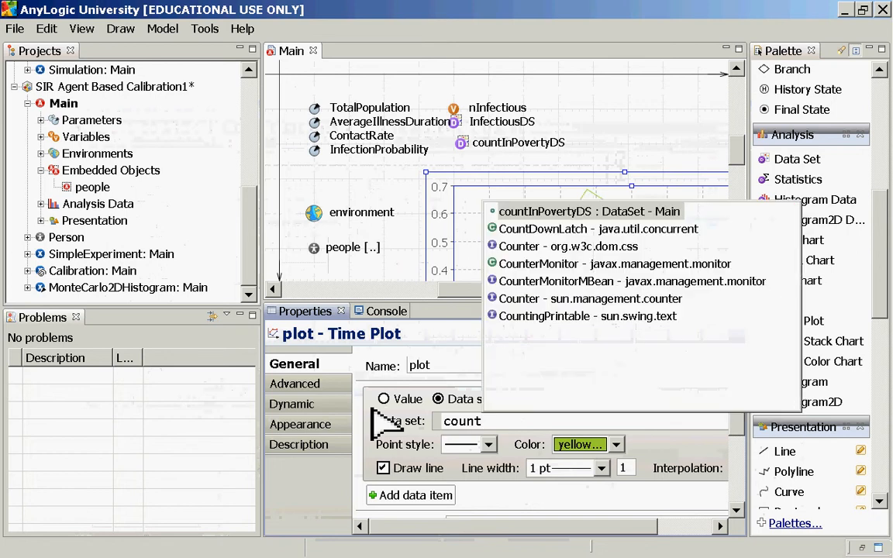
left_click(589, 211)
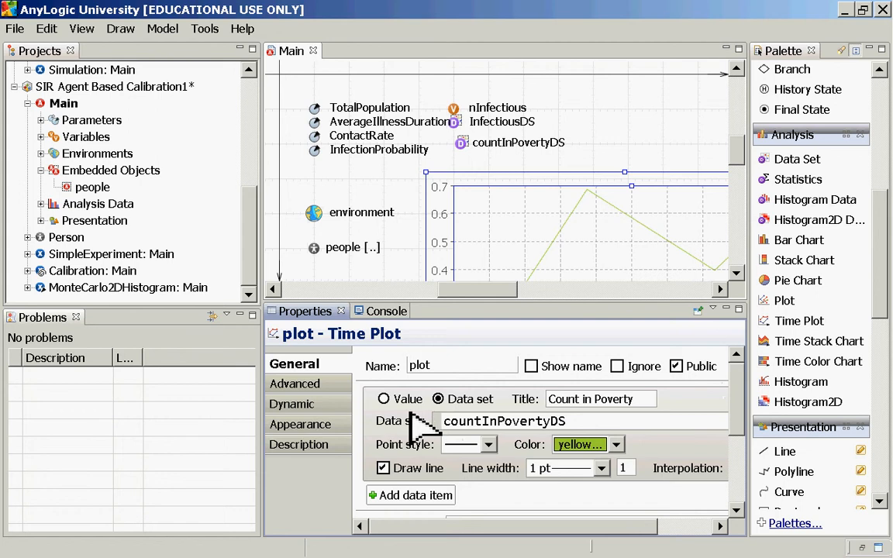
mouse_move(748, 396)
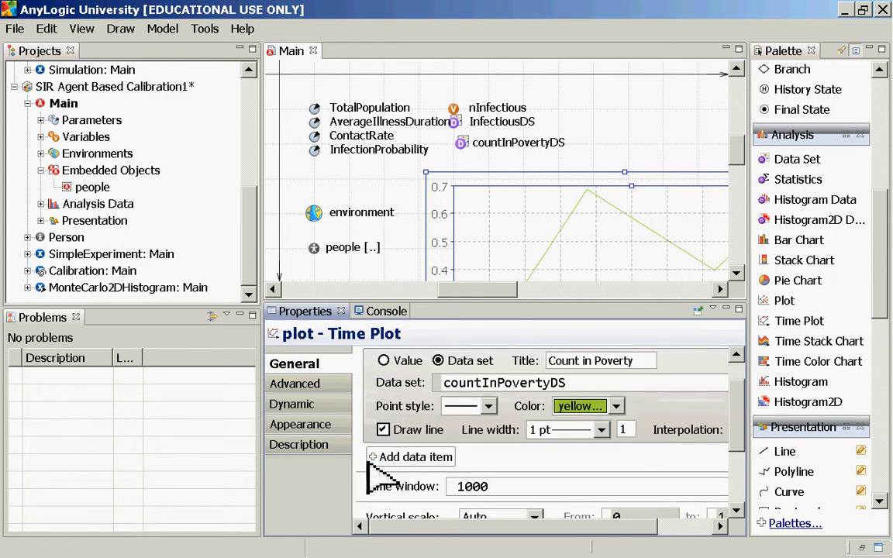
mouse_move(387, 481)
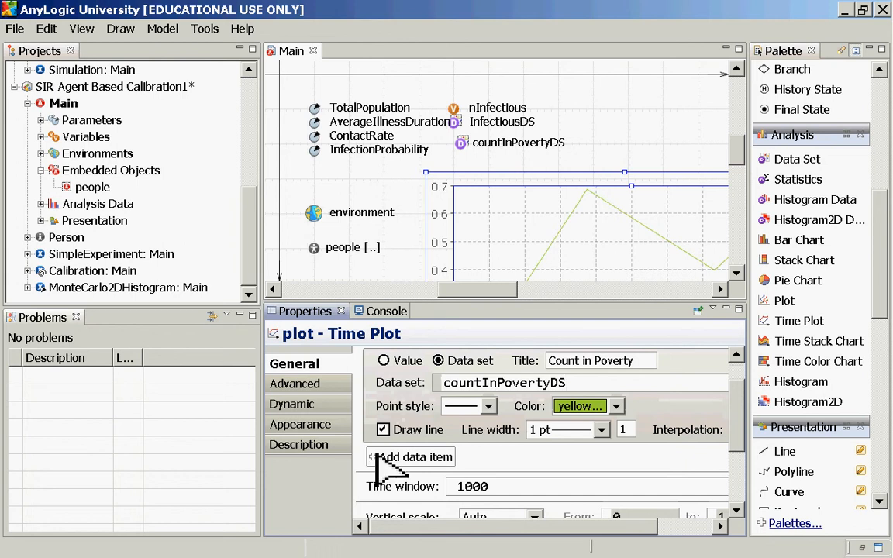
Step: Add a second, default-titled data item below Count in Poverty
left_click(412, 456)
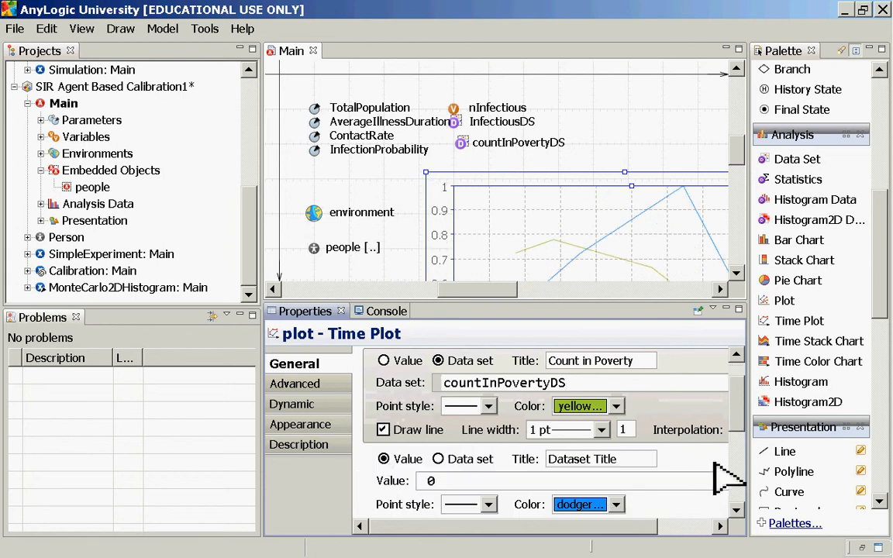
mouse_move(752, 416)
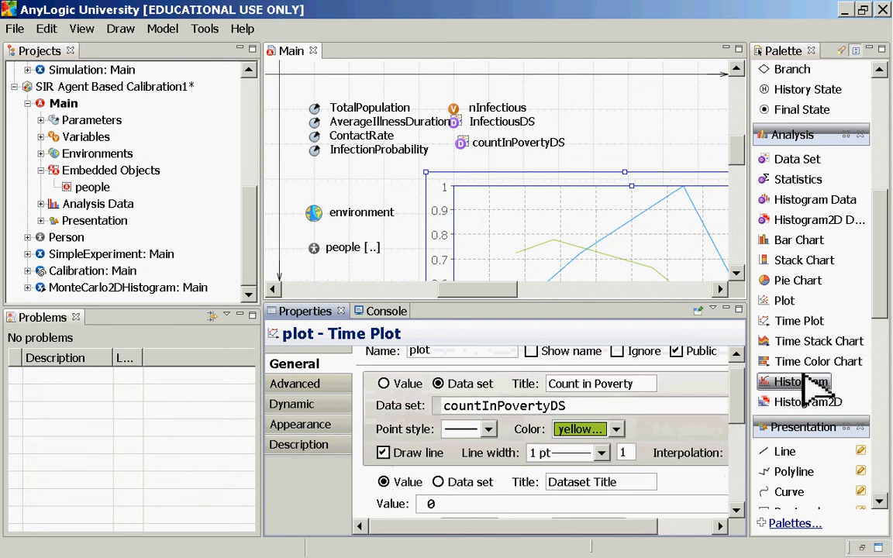
mouse_move(562, 233)
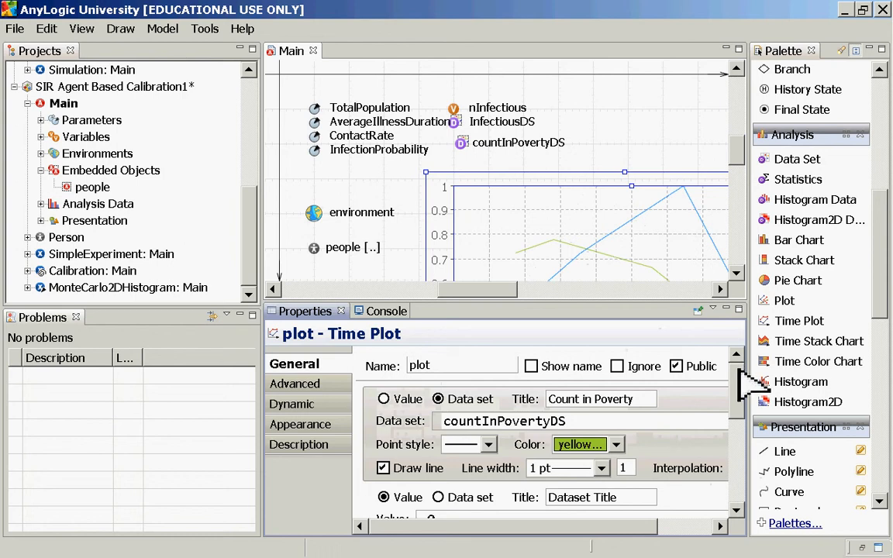
mouse_move(753, 386)
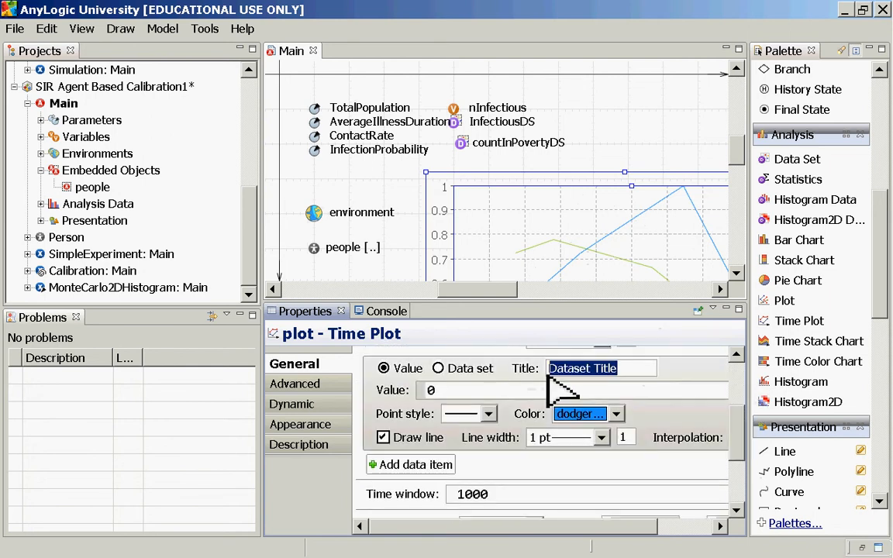
mouse_move(592, 411)
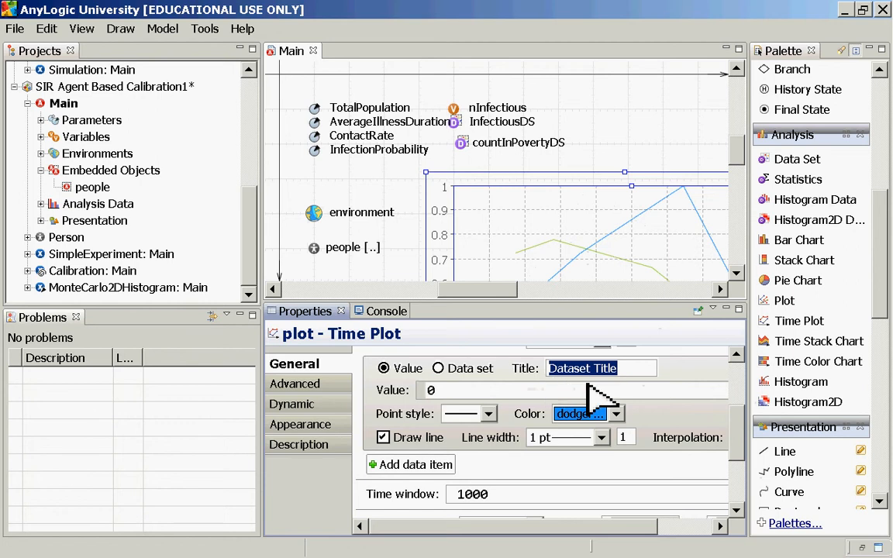
mouse_move(602, 404)
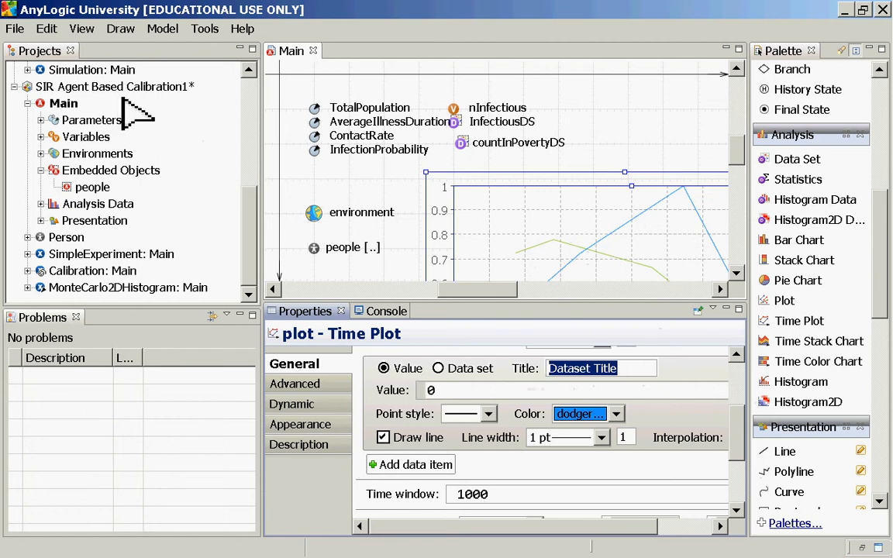
mouse_move(506, 385)
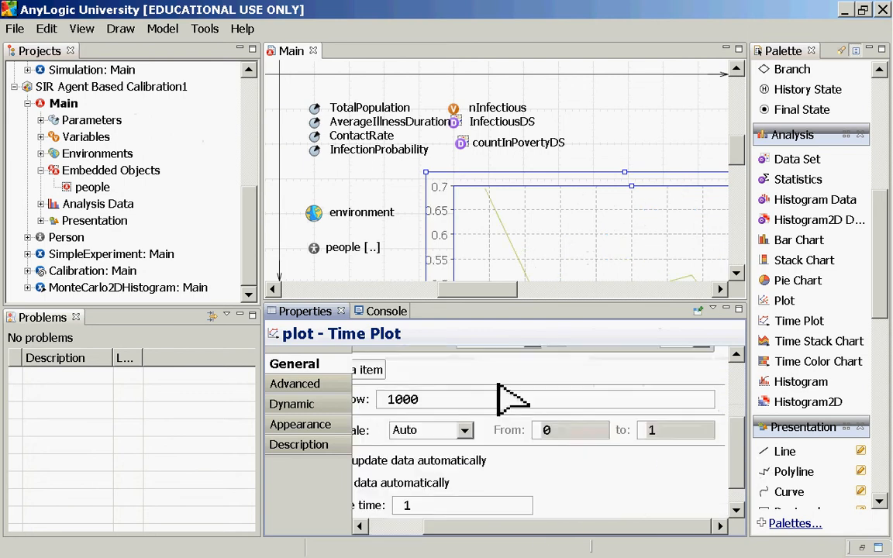
mouse_move(69, 100)
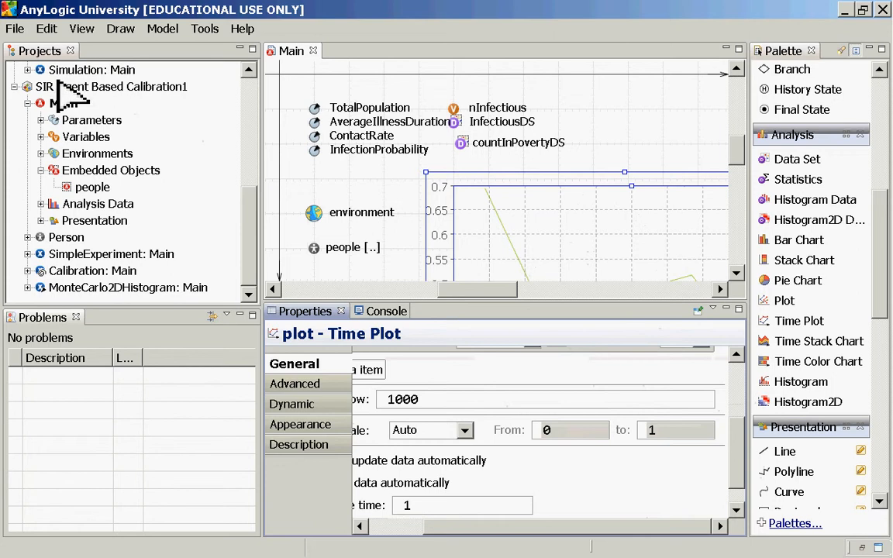
Step: Save the SIR Agent Based Calibration1 project from the File menu
left_click(17, 28)
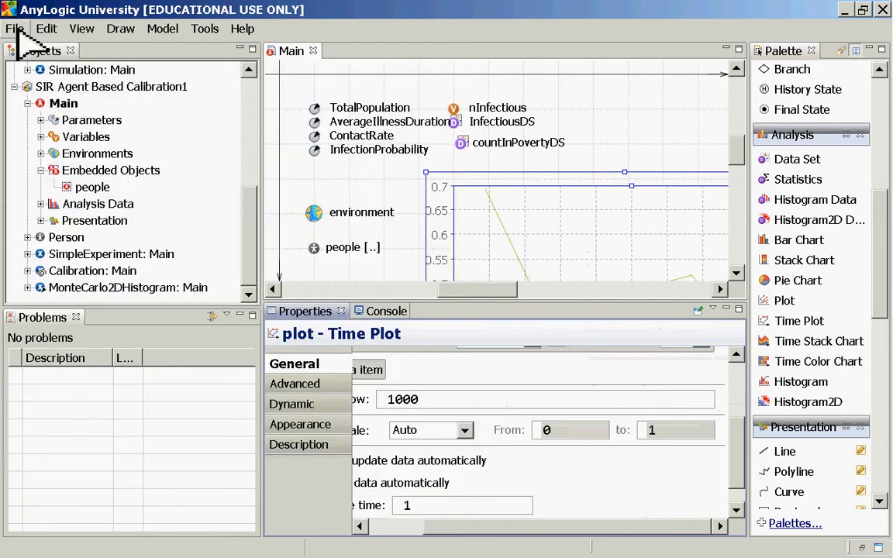
left_click(9, 28)
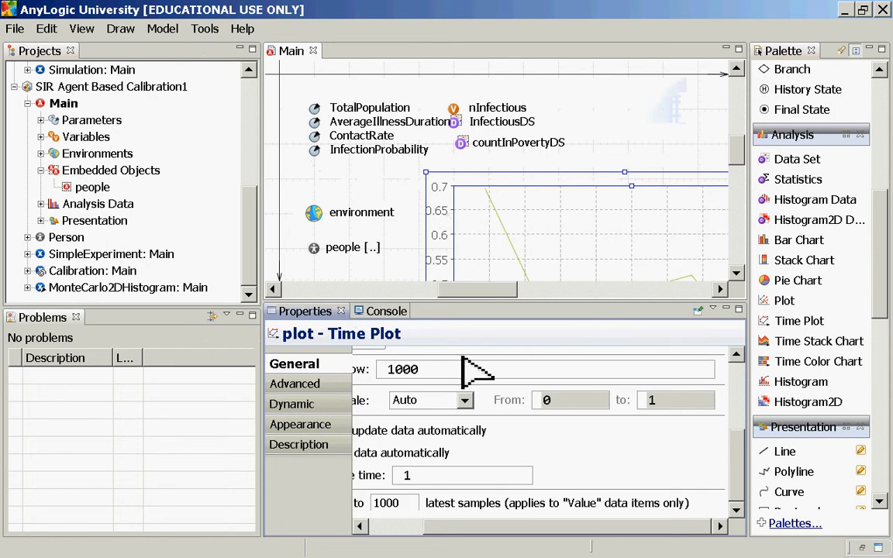
mouse_move(388, 317)
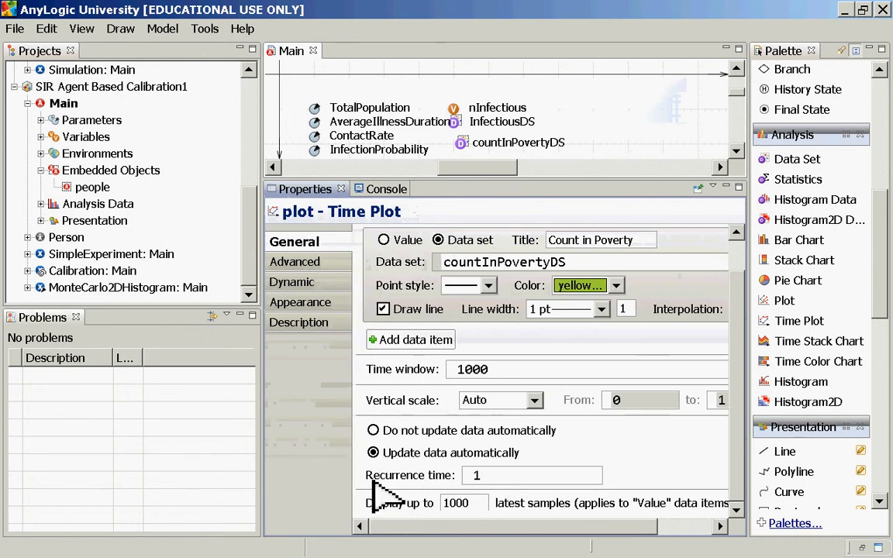
Step: Add a data item titled Count Infectious plotting the InfectiousDS data set
left_click(409, 338)
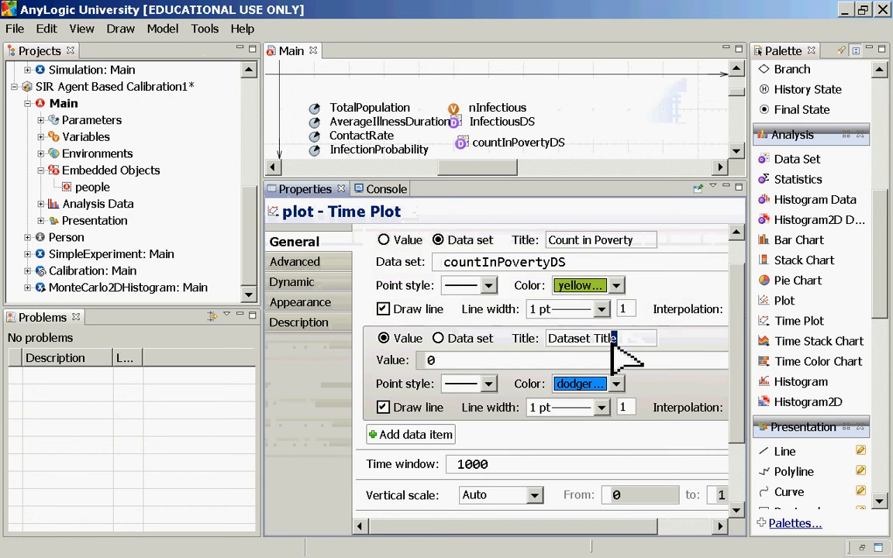
type("count")
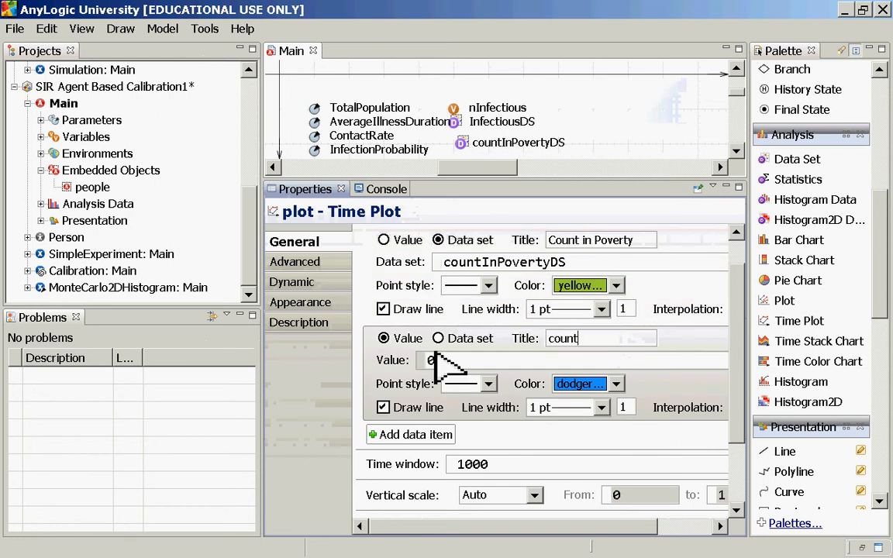
type("Infe")
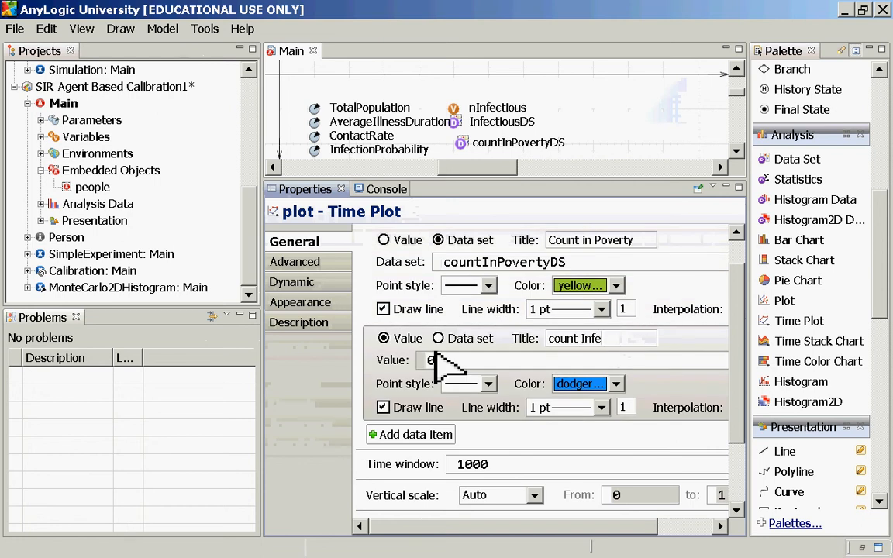
type("Count Infectious")
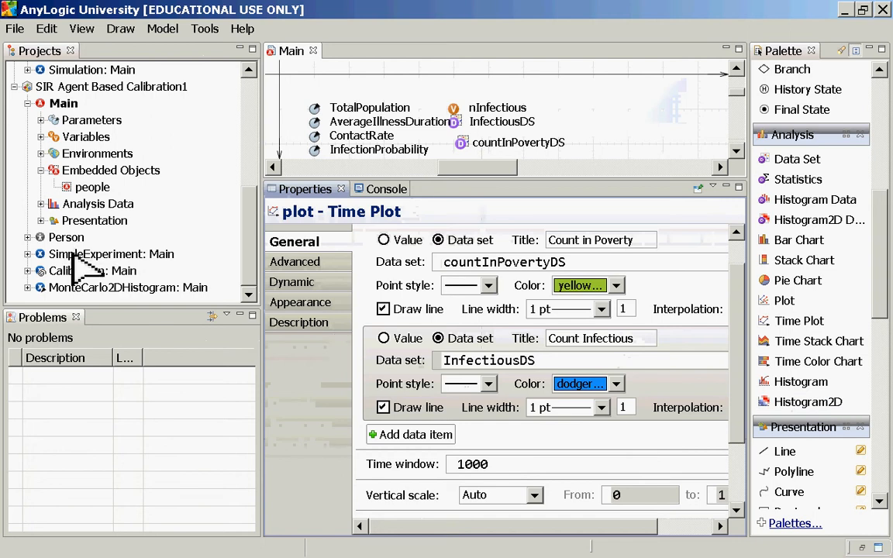
Step: Run SimpleExperiment from the Projects tree to open its setup page
right_click(110, 255)
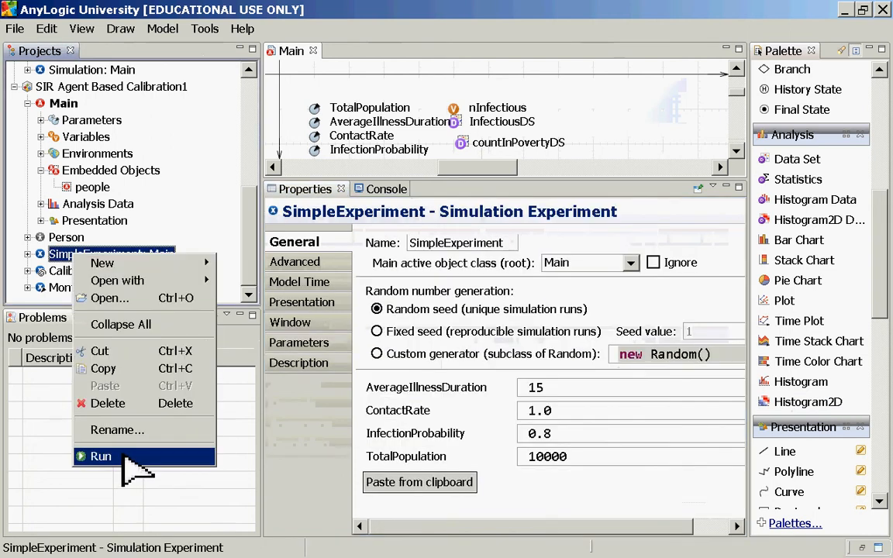
left_click(99, 454)
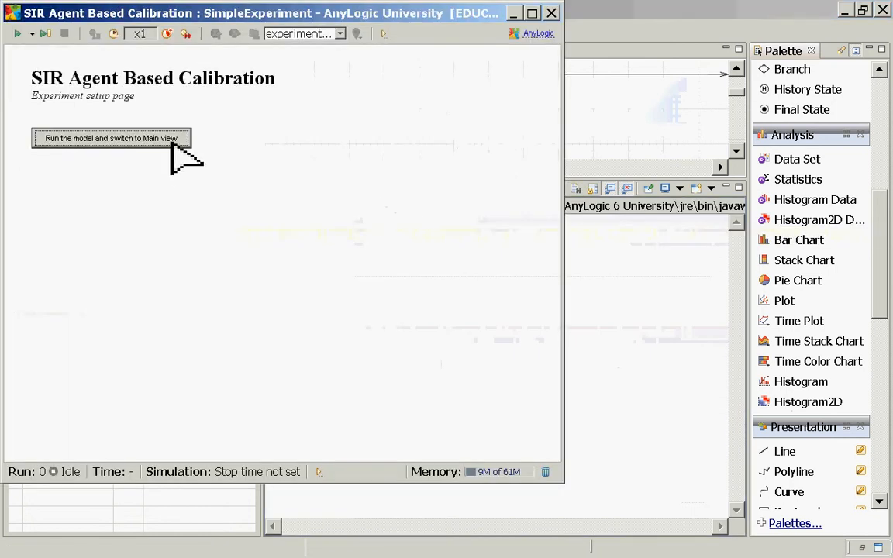
Step: Start the model on the Main view and raise simulation speed to x10
left_click(114, 136)
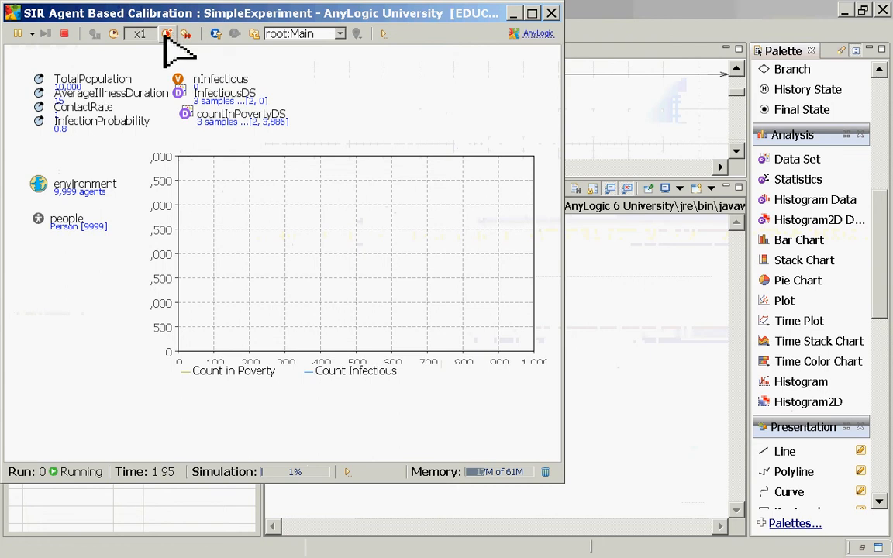
left_click(166, 35)
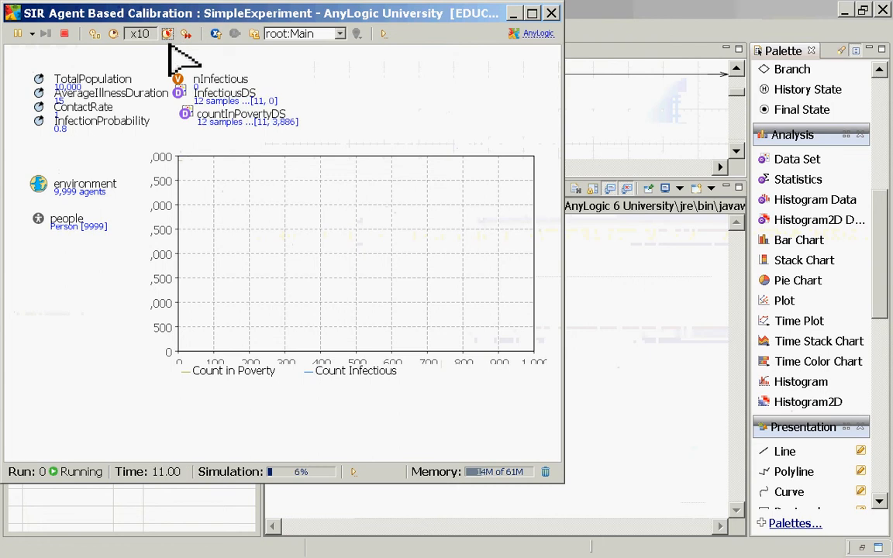
mouse_move(276, 303)
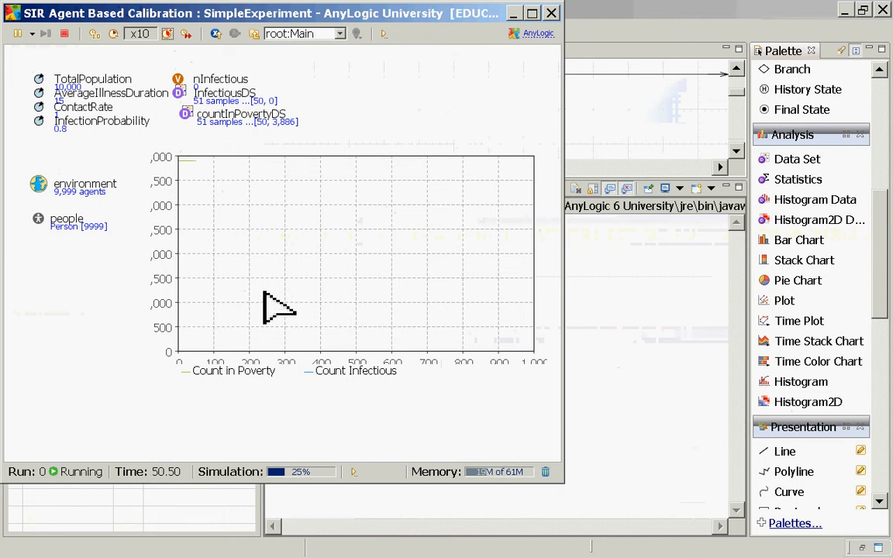
mouse_move(220, 183)
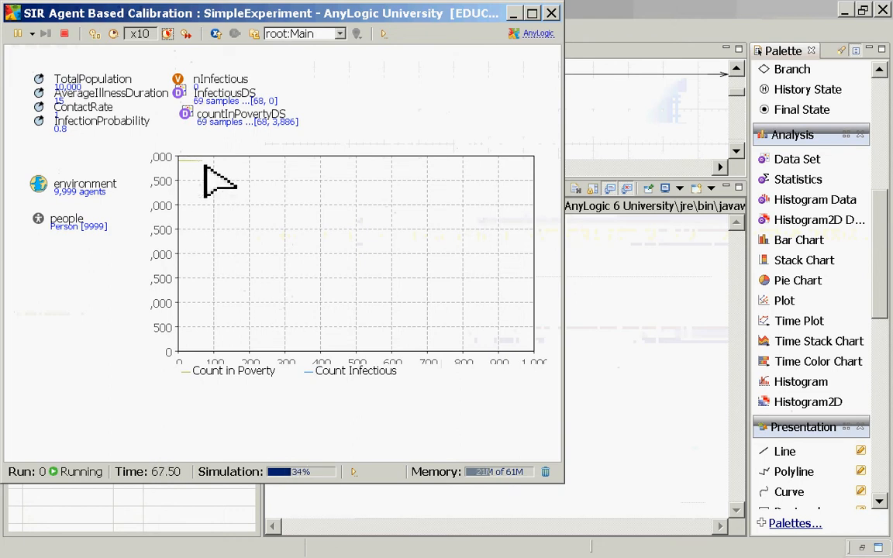
mouse_move(225, 200)
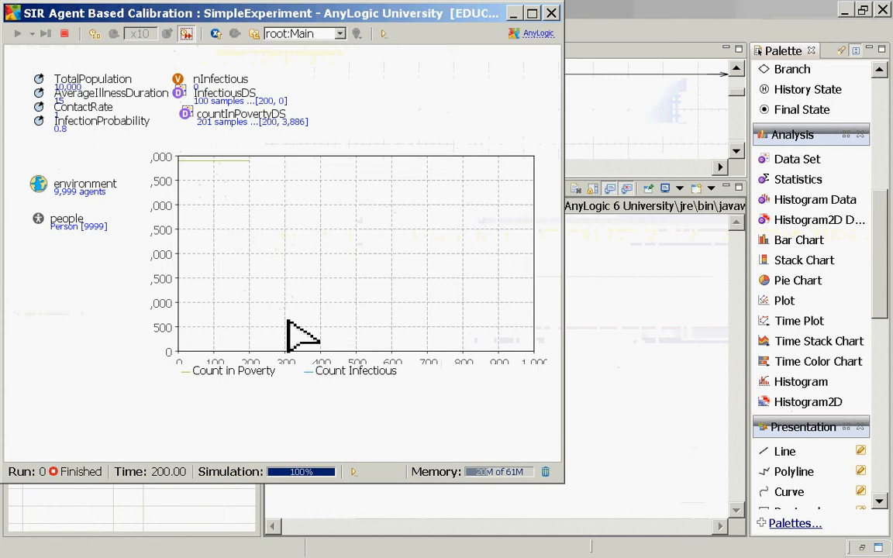
mouse_move(292, 338)
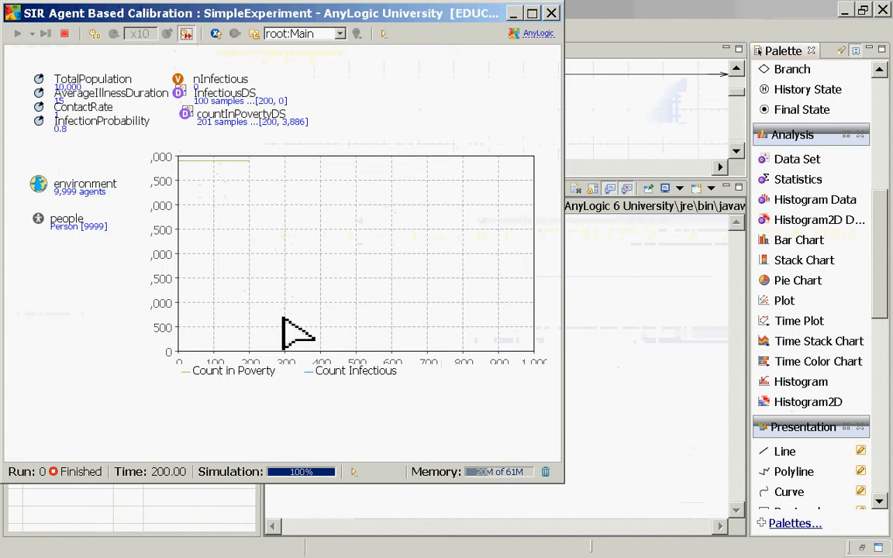
mouse_move(236, 295)
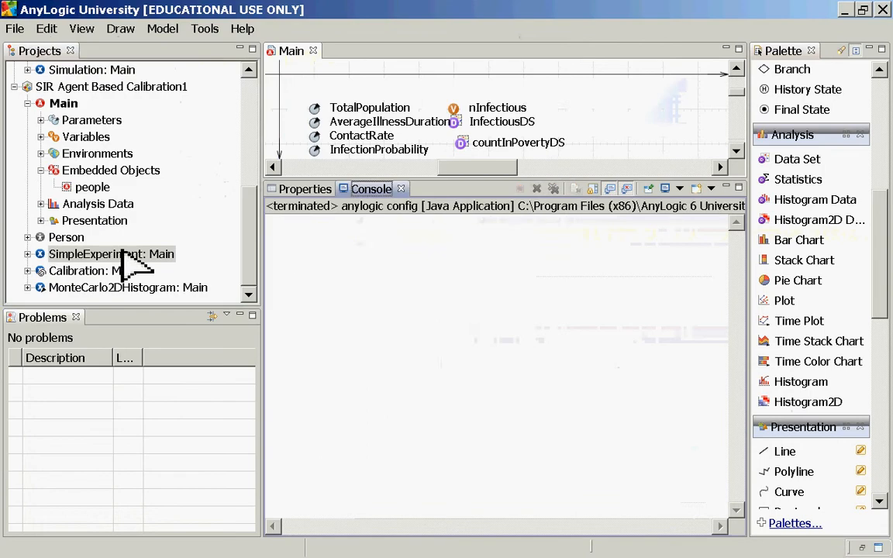
Step: Show the SimpleExperiment editor, then the plot's data item properties on Main
double_click(112, 254)
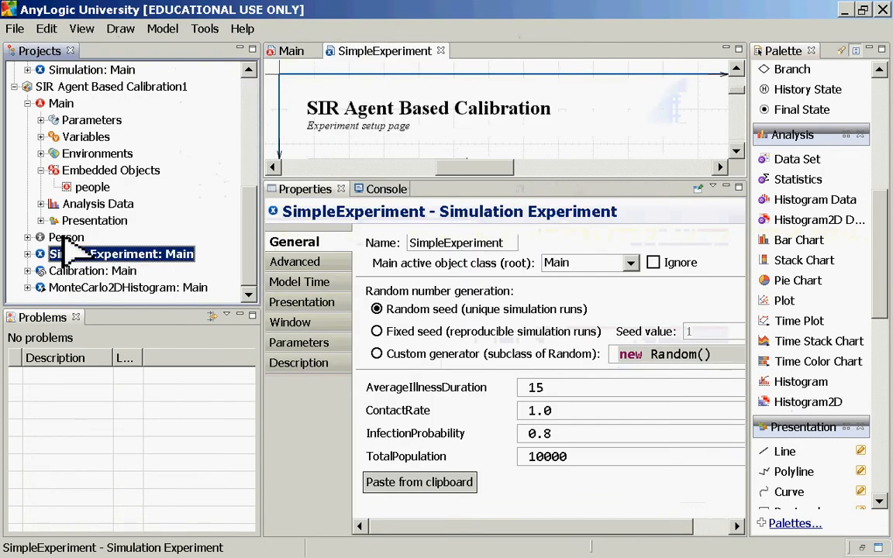
left_click(61, 103)
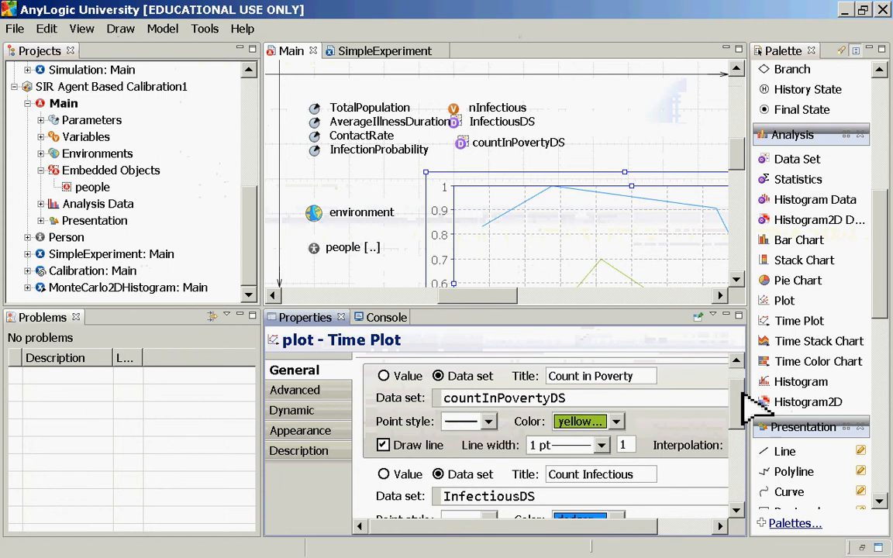
scroll("down", 3)
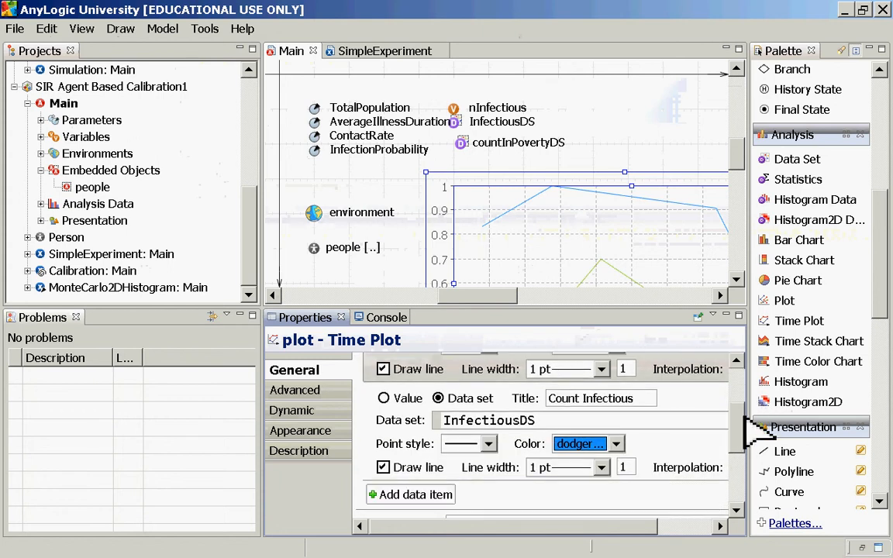
scroll("down", 3)
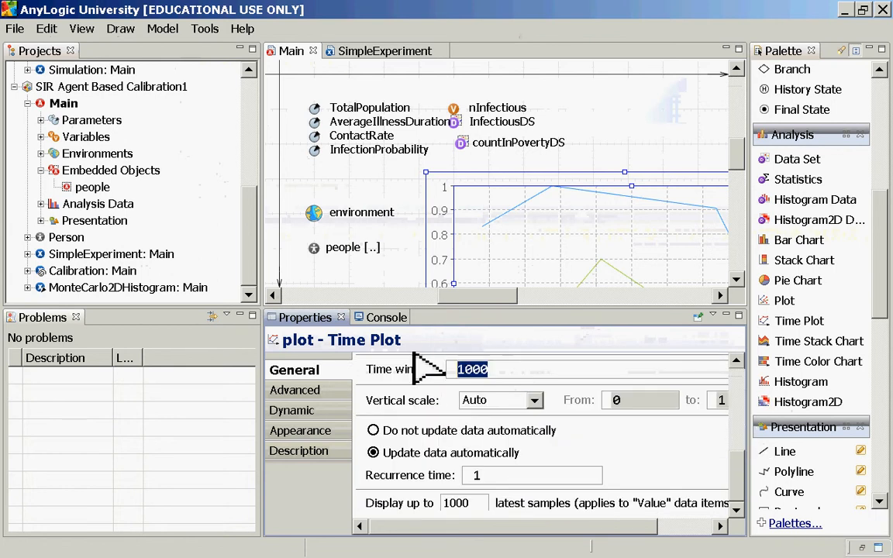
Step: Set time window 200 and make Count in Poverty plot the value people.countInPoverty()
type("200")
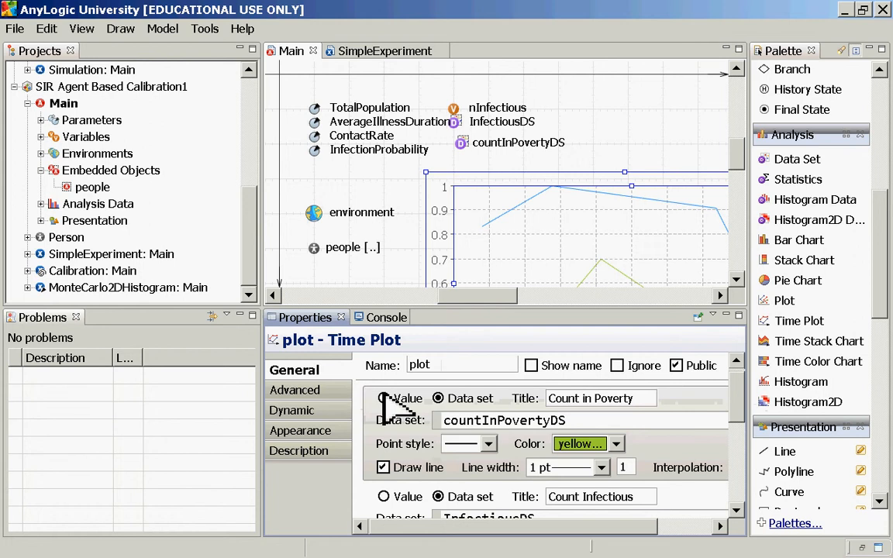
left_click(381, 398)
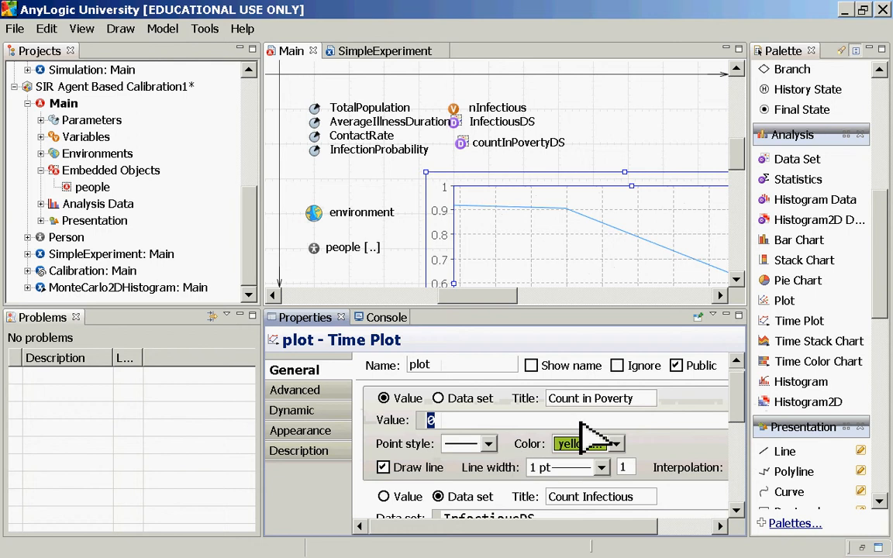
type("pop")
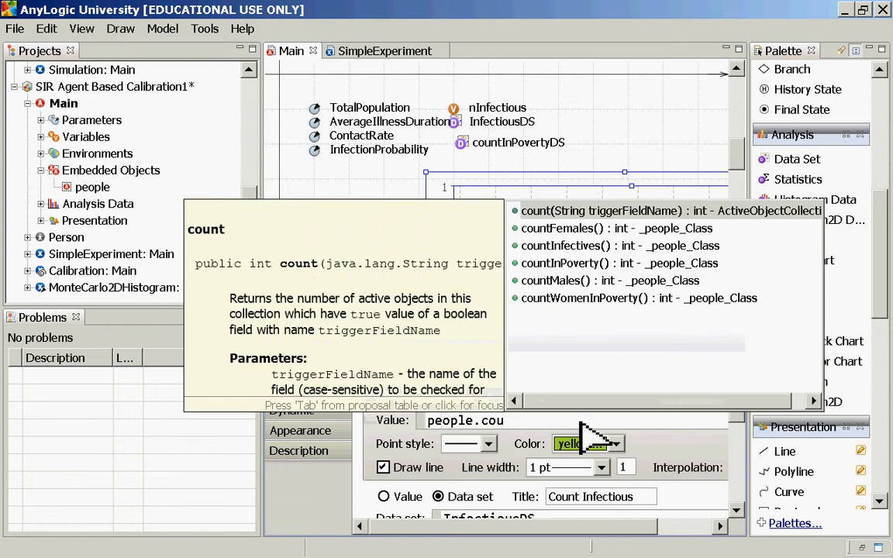
left_click(561, 263)
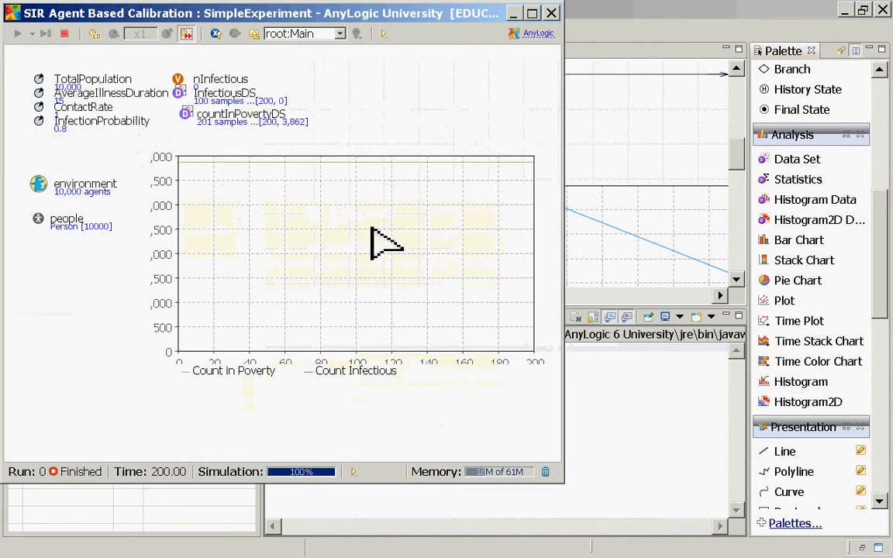
mouse_move(384, 266)
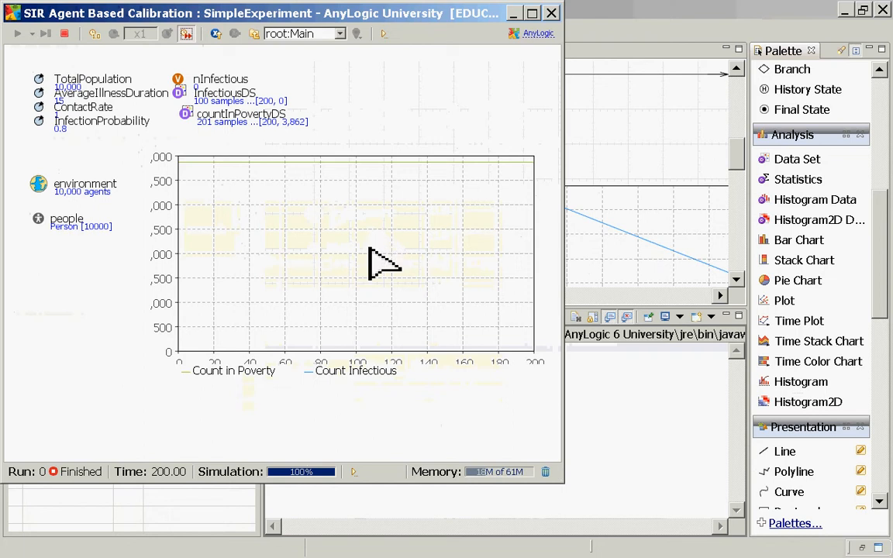
mouse_move(217, 272)
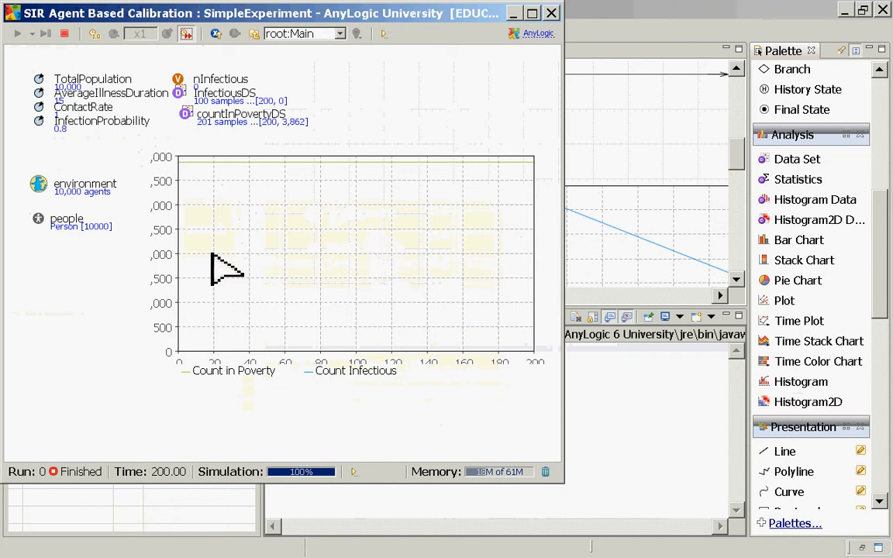
mouse_move(210, 208)
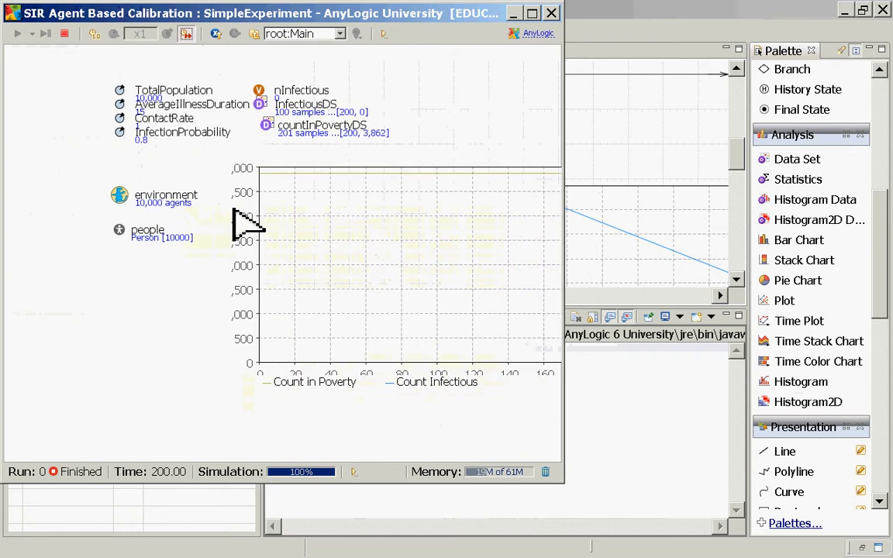
mouse_move(556, 17)
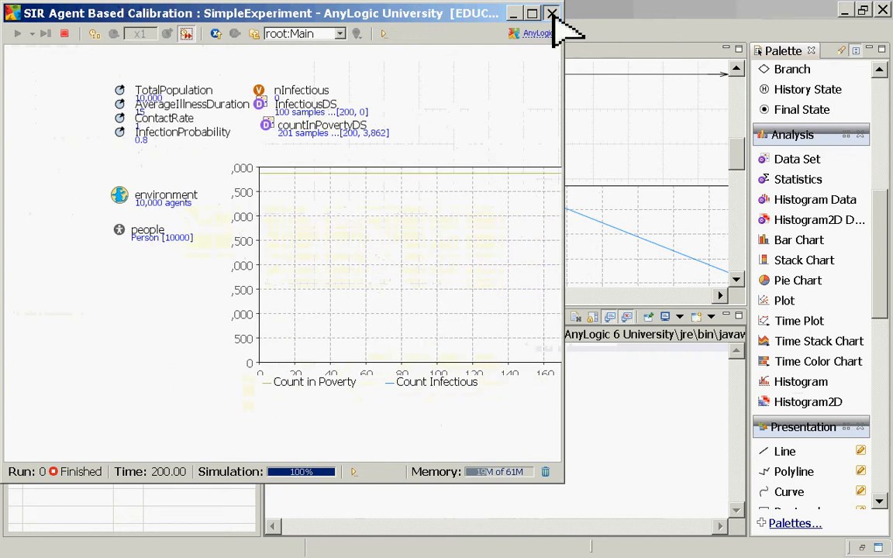
mouse_move(270, 152)
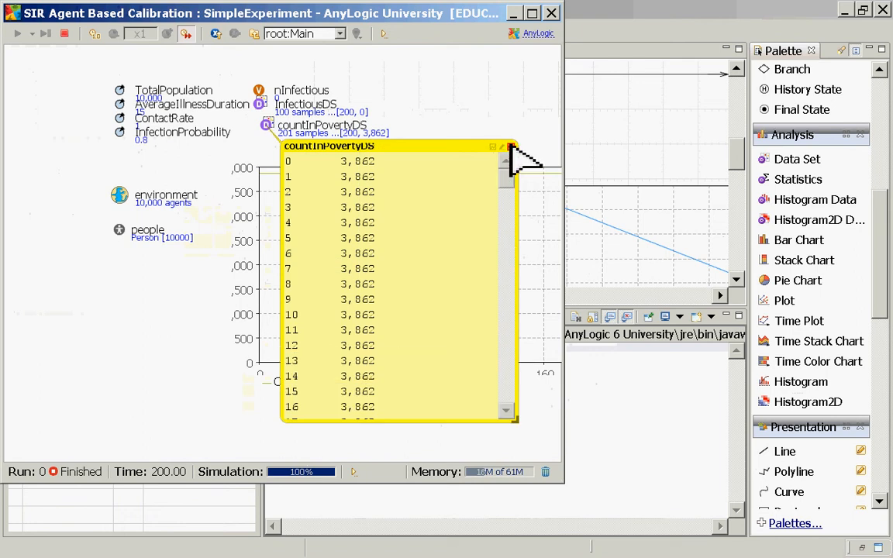
Step: Close the countInPovertyDS inspect window and the finished simulation window
left_click(490, 146)
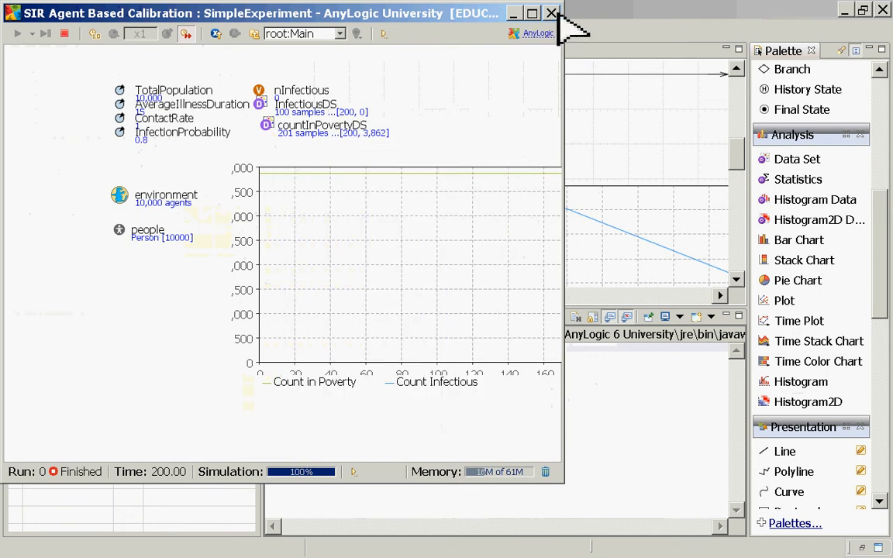
left_click(552, 13)
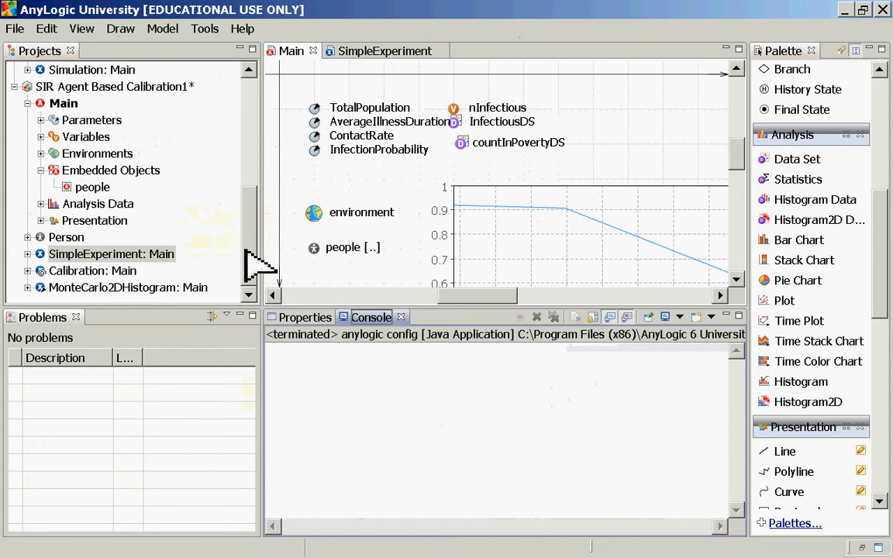
Step: Select SimpleExperiment in the Projects tree and bring up its action list
left_click(112, 254)
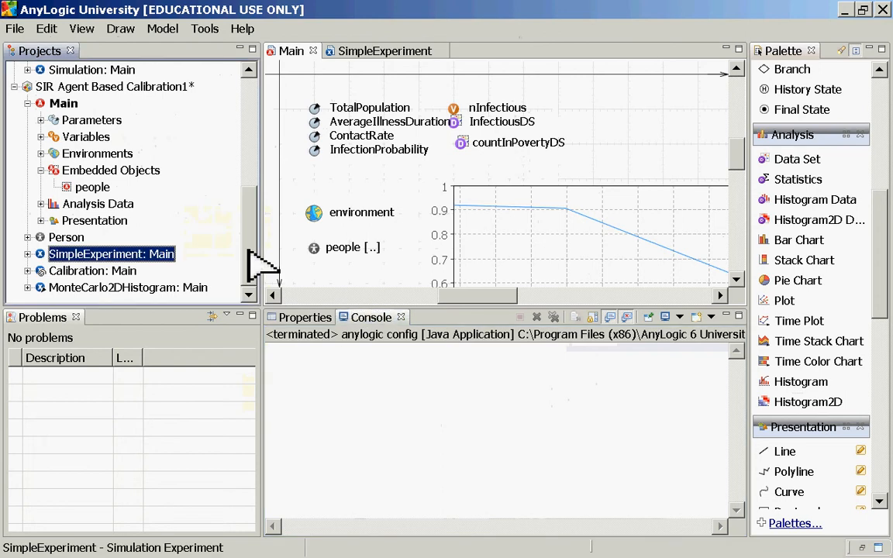
mouse_move(267, 267)
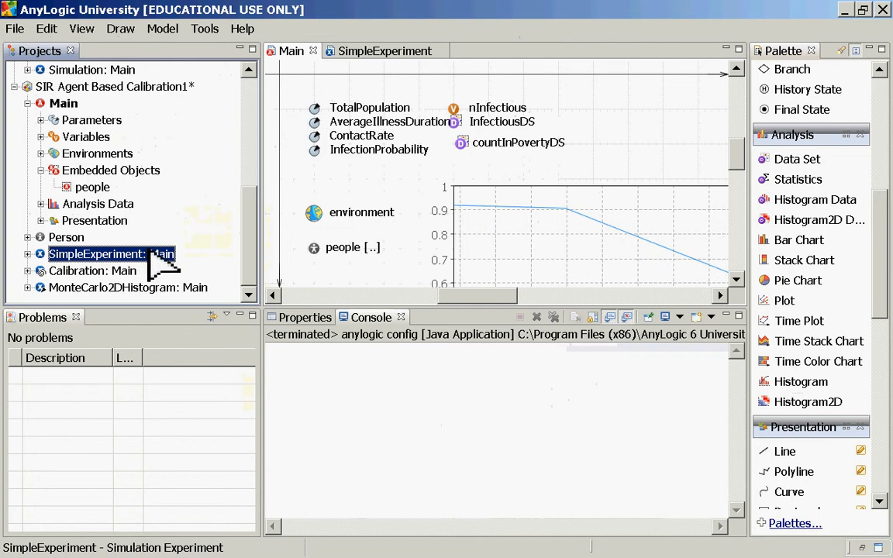
mouse_move(163, 262)
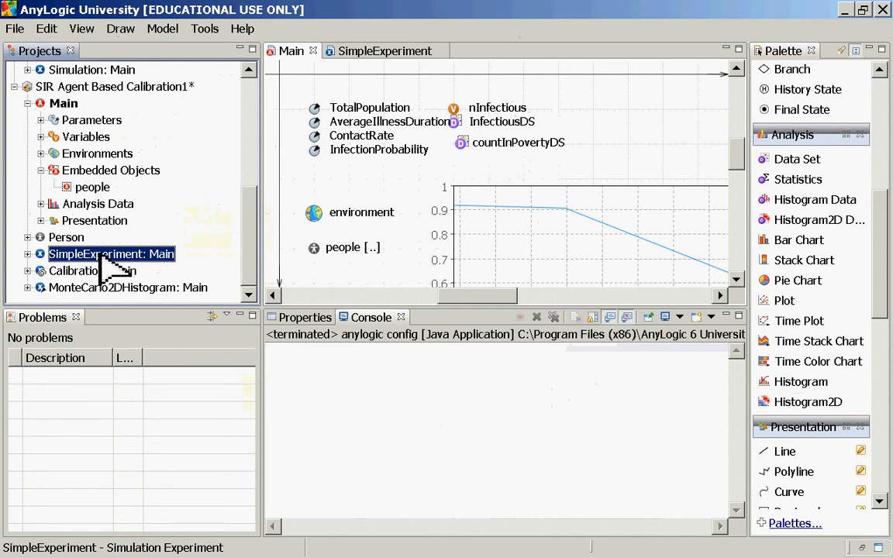
right_click(112, 254)
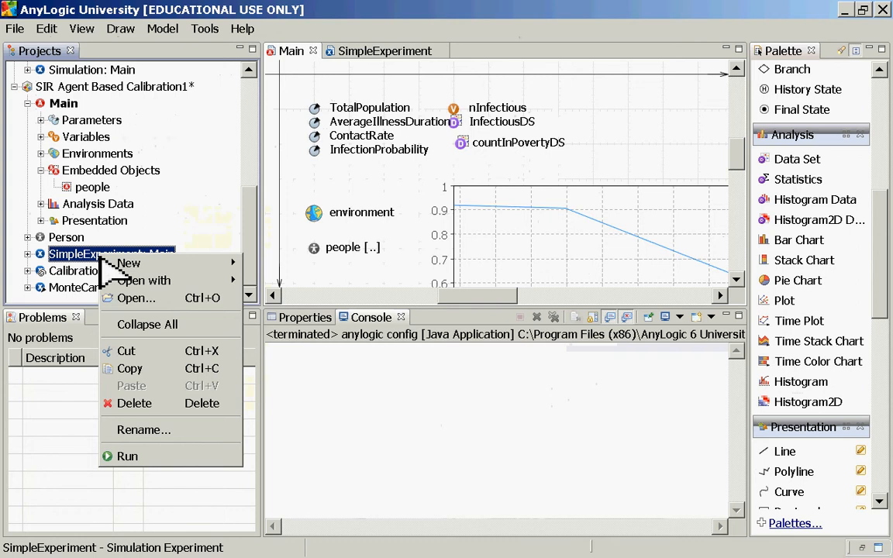
mouse_move(75, 267)
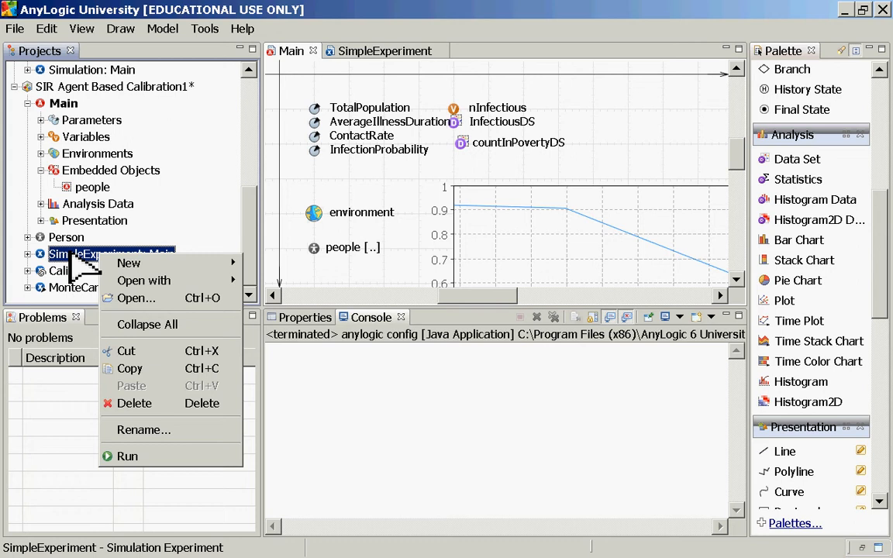
mouse_move(127, 455)
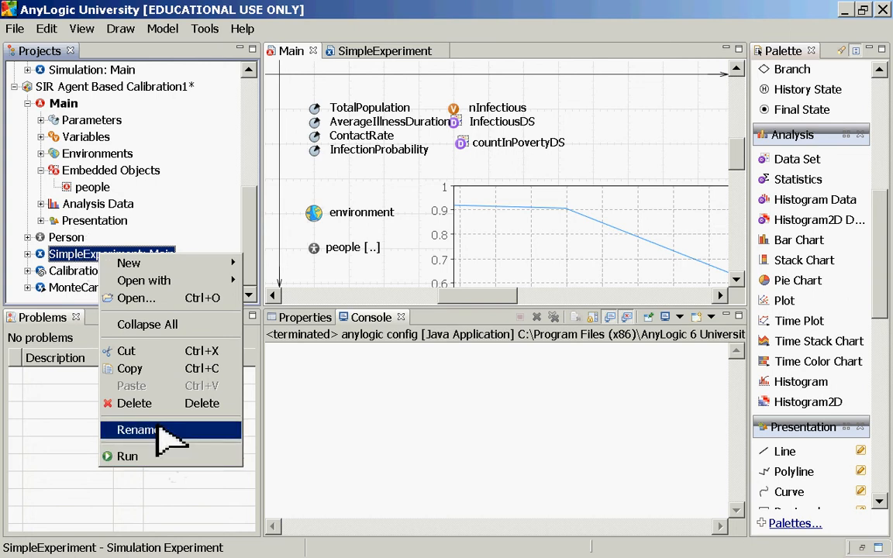
Step: Launch the model into the Main view and resume the paused simulation run
left_click(125, 456)
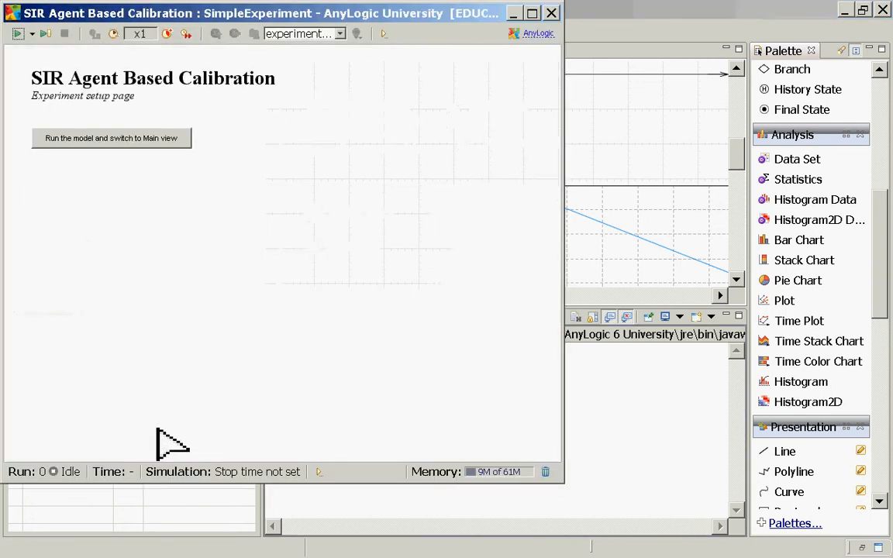
mouse_move(71, 158)
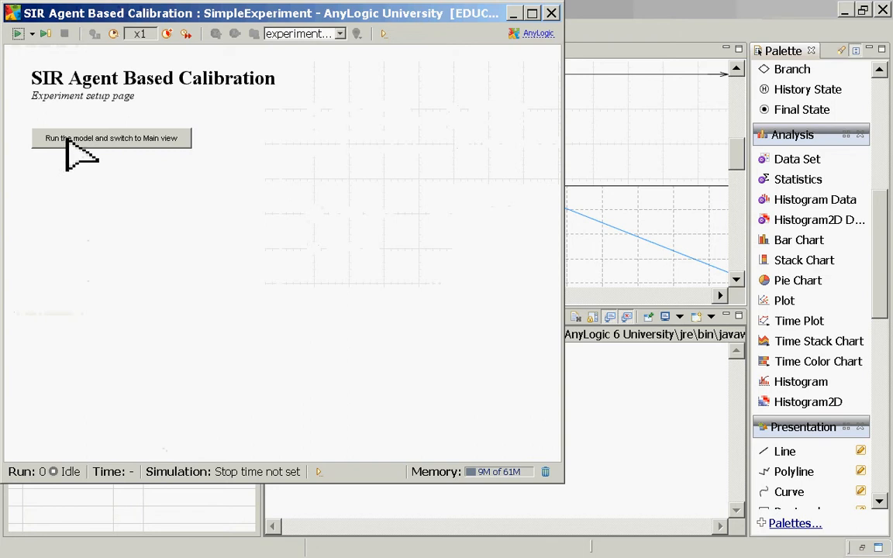
left_click(112, 137)
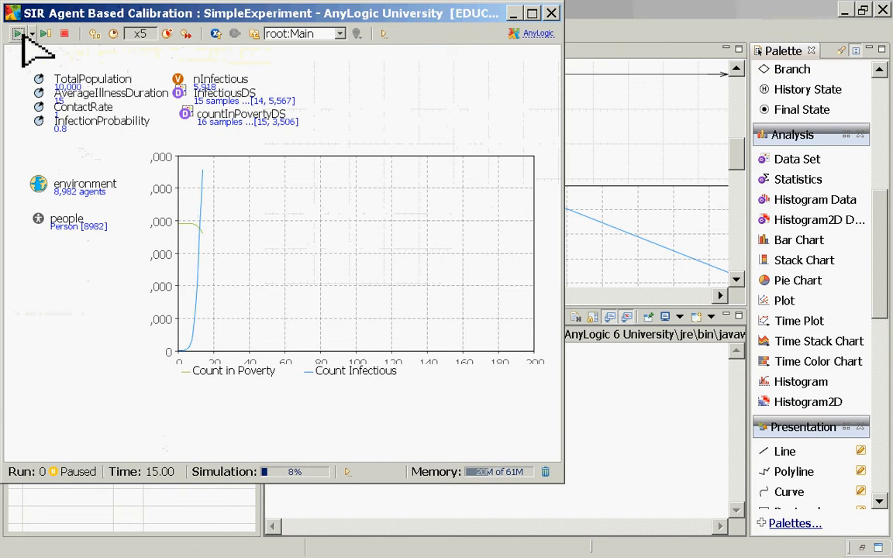
mouse_move(13, 37)
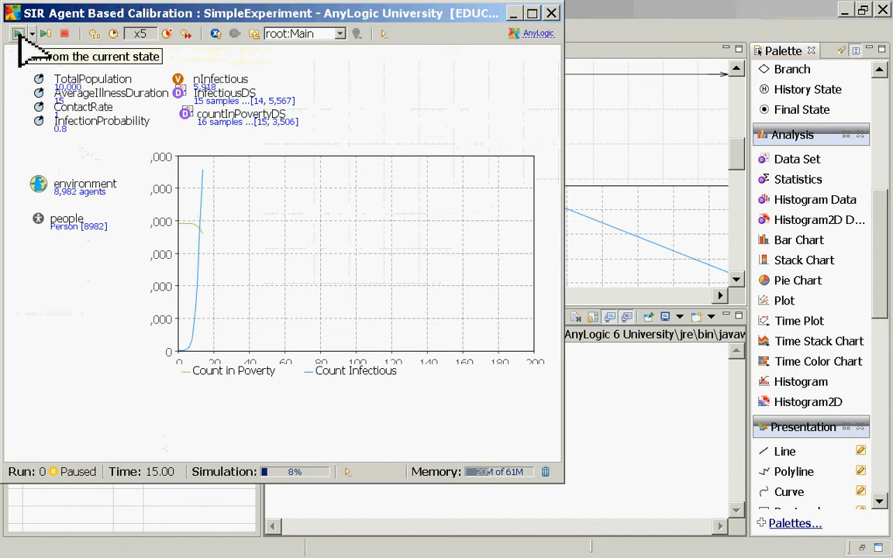
left_click(49, 36)
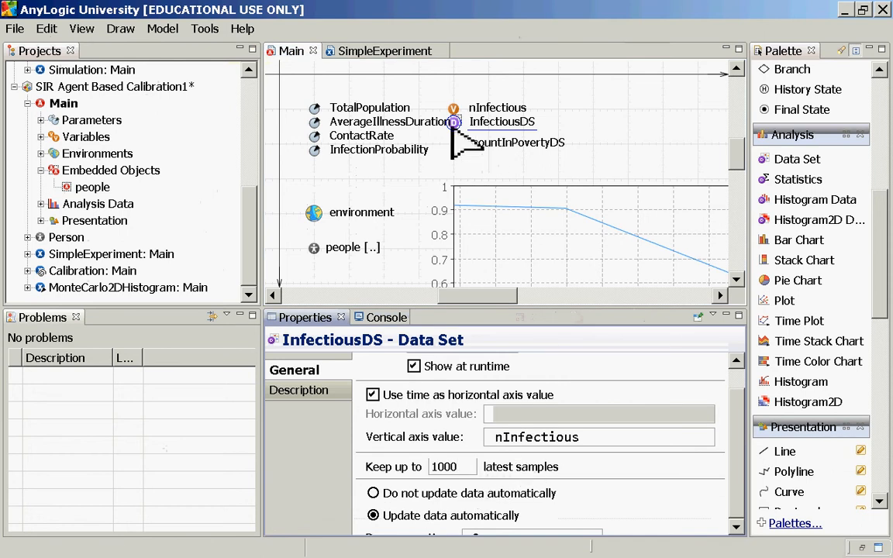
Step: Inspect countInPovertyDS, run SimpleExperiment in the Main view, and close the model window
left_click(516, 142)
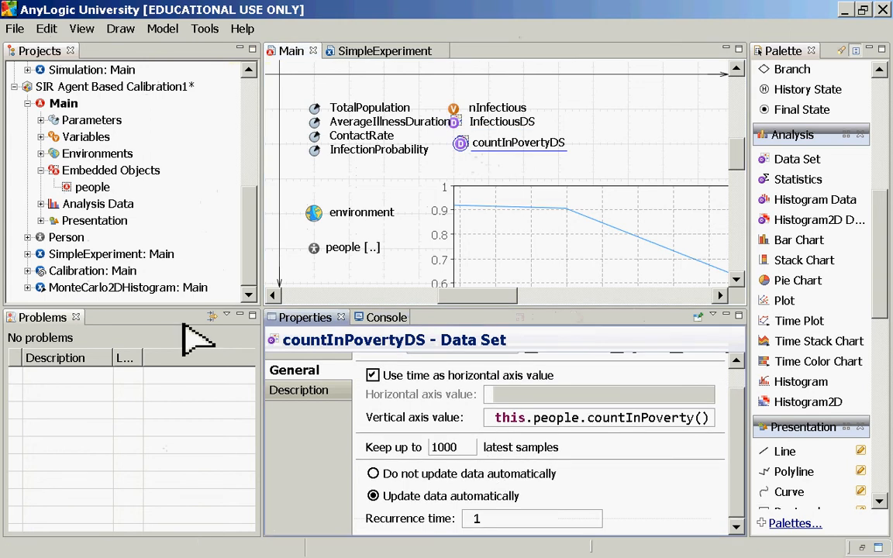
right_click(111, 254)
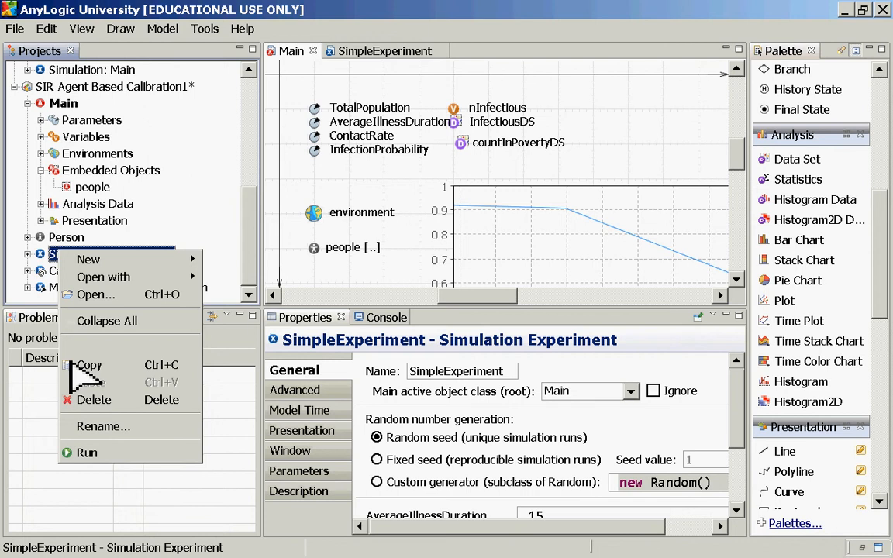
left_click(78, 453)
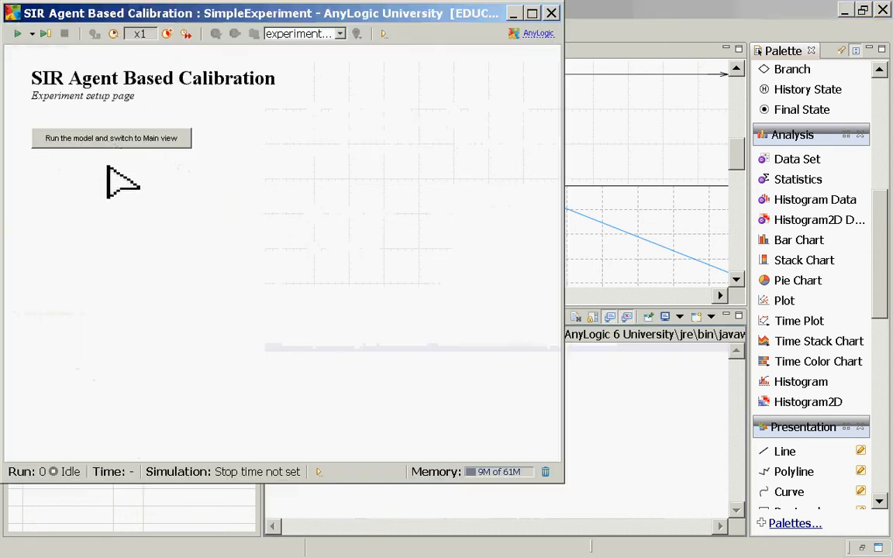
left_click(112, 138)
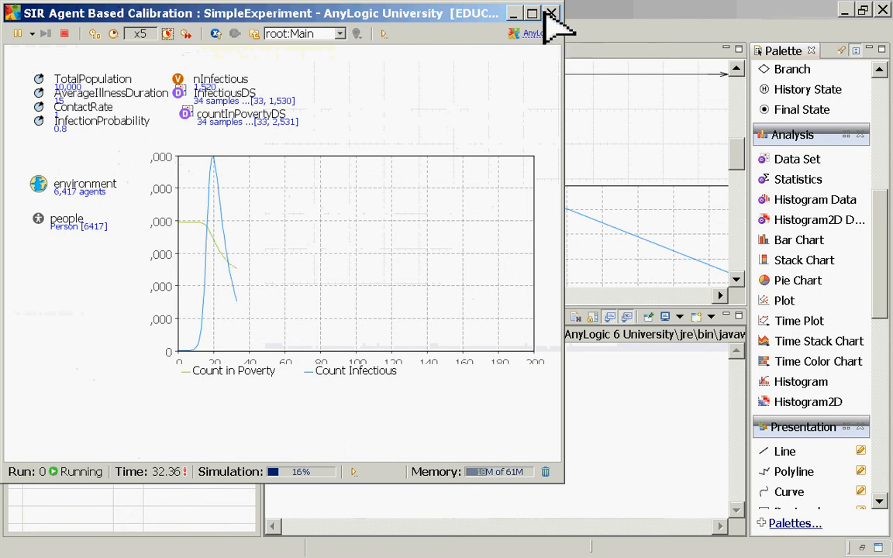
left_click(552, 12)
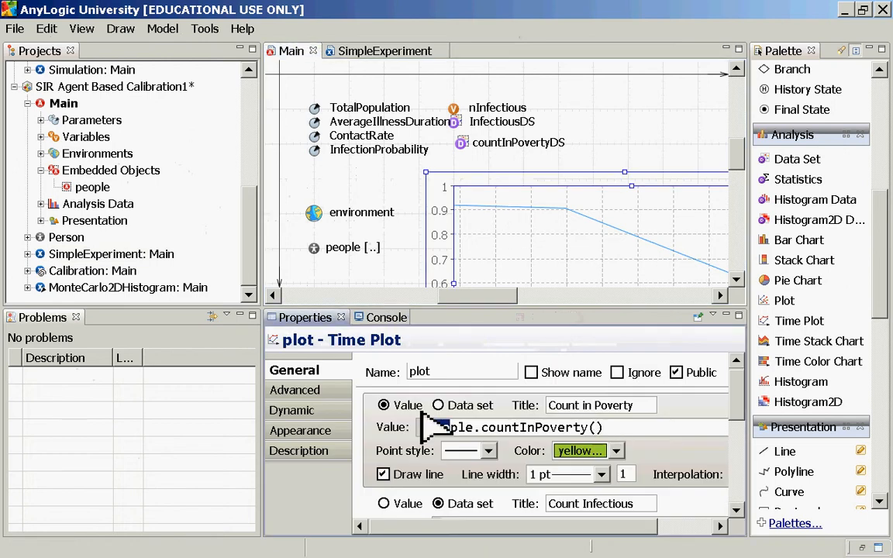
Step: Select the first data item's expression and attempt a run, dismissing the workspace-errors warning
triple_click(514, 428)
type("InfectiousDS")
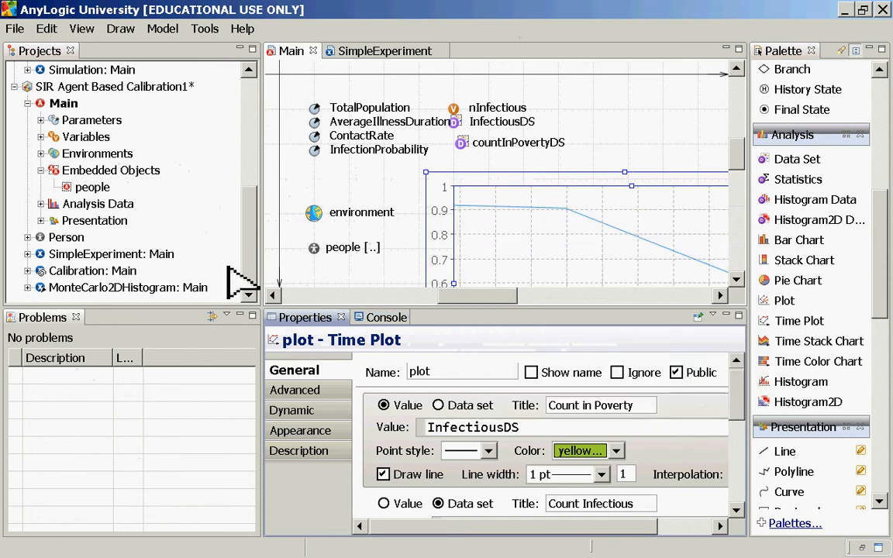
right_click(93, 255)
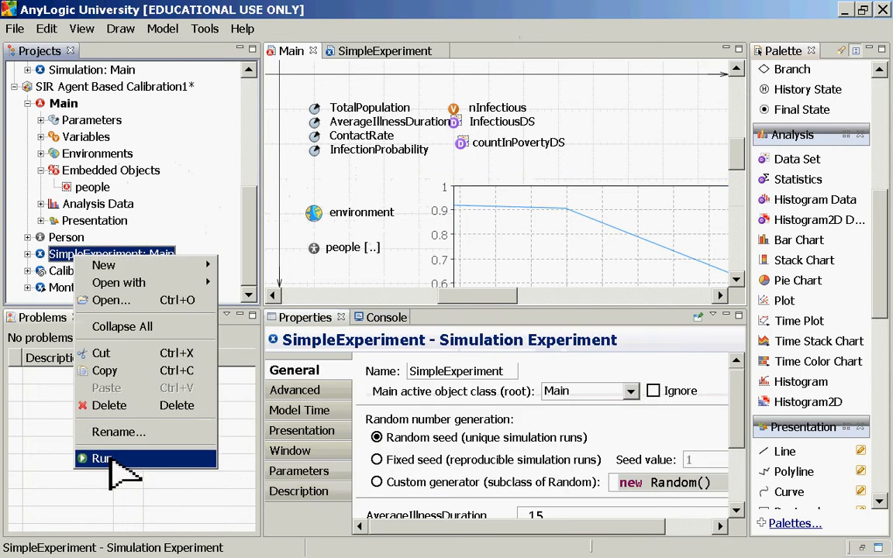
left_click(106, 456)
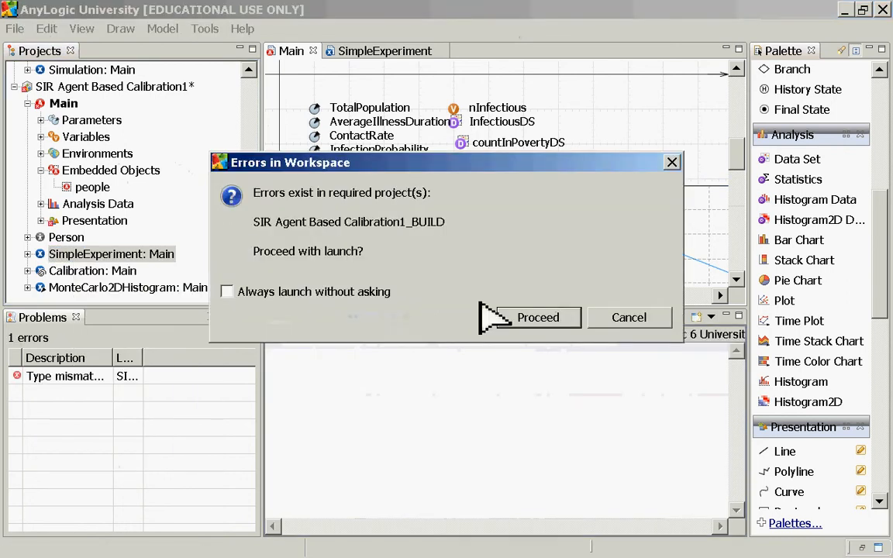
left_click(539, 316)
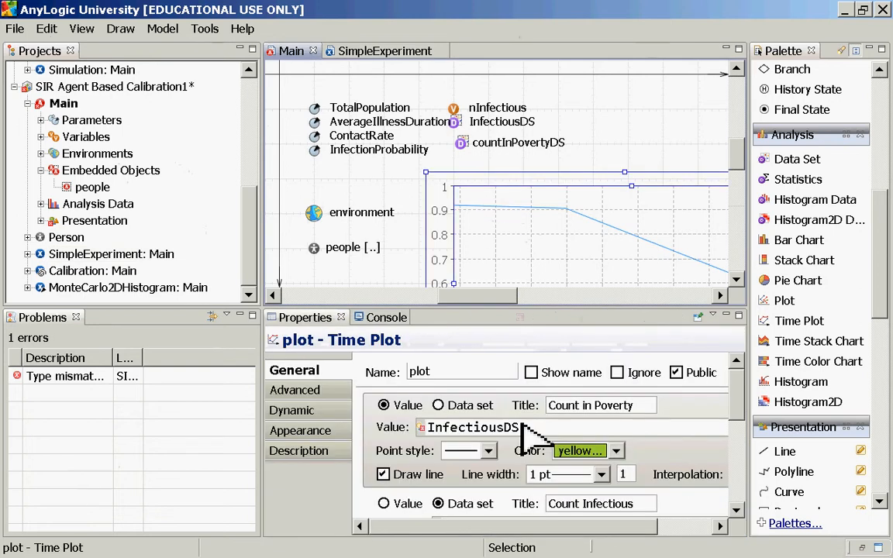
mouse_move(465, 418)
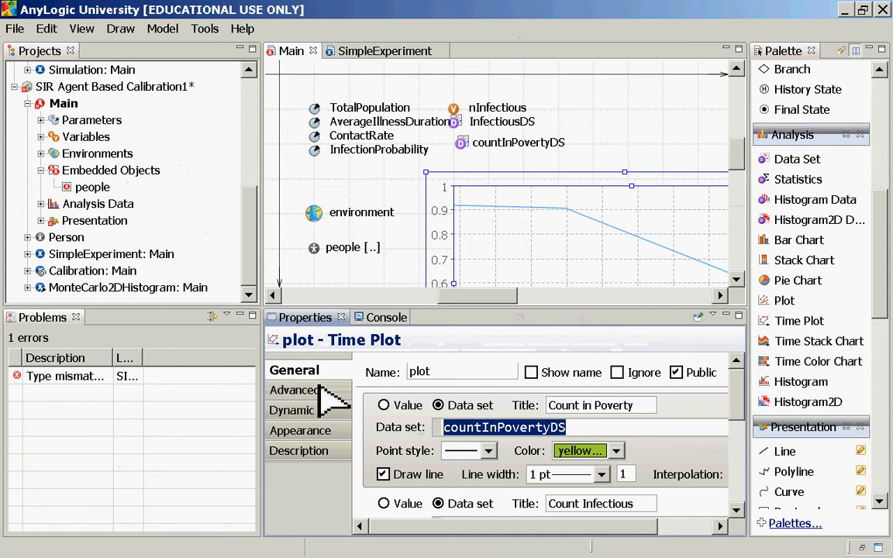
Step: Point the Count in Poverty item at the InfectiousDS data set instead of countInPovertyDS
key("Delete")
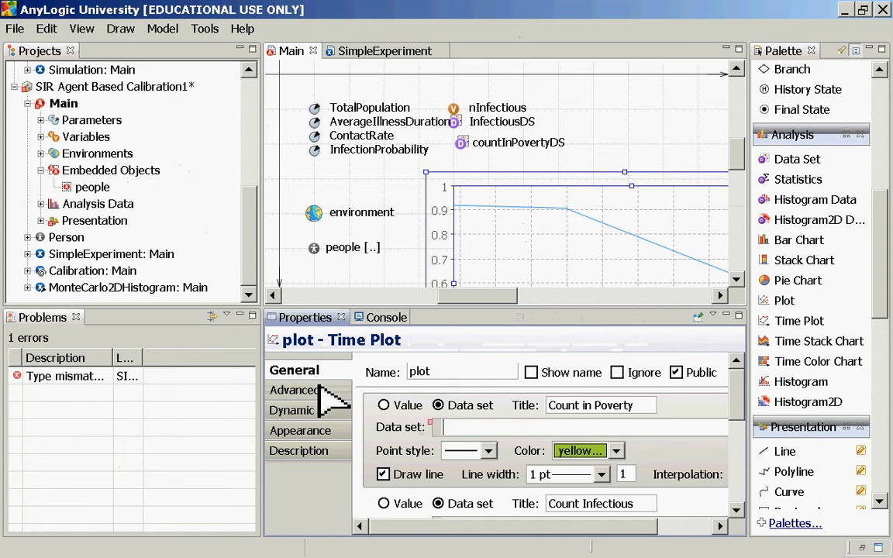
type("InfectiousDS")
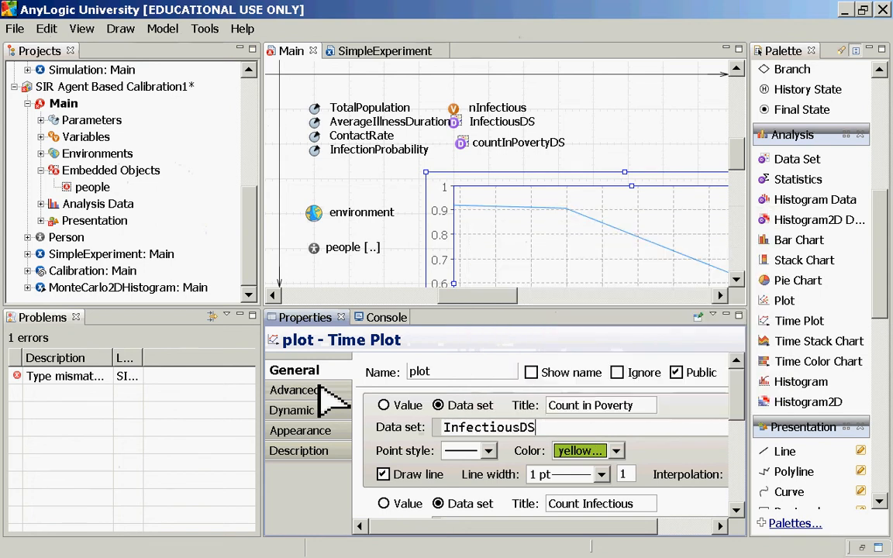
mouse_move(90, 279)
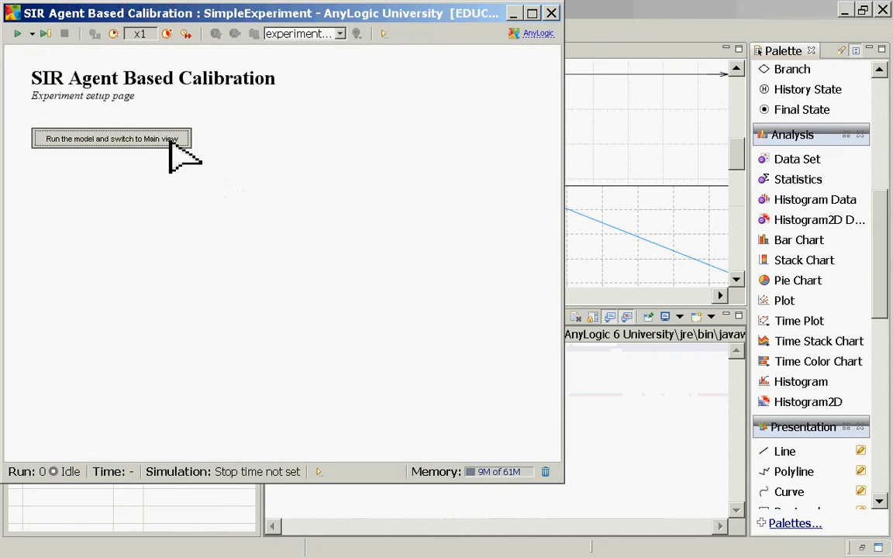
Step: Run the model to about time 195 at x25 speed, then close its window
left_click(114, 140)
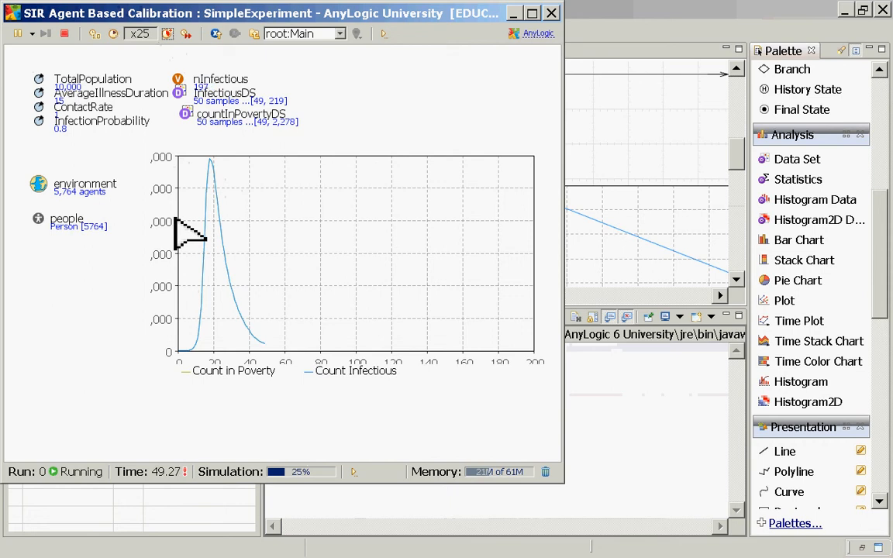
mouse_move(406, 183)
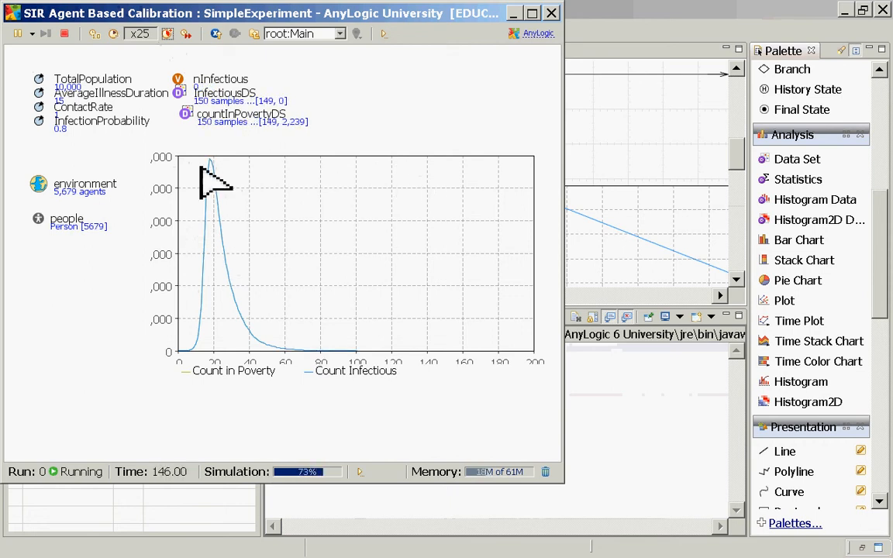
left_click(549, 13)
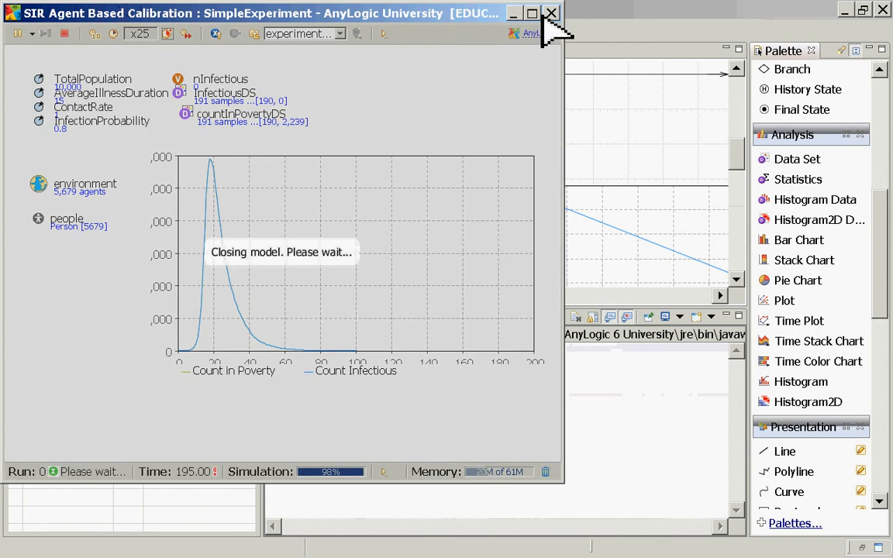
Step: Close the model window, rerun SimpleExperiment and speed the simulation up twice
left_click(552, 13)
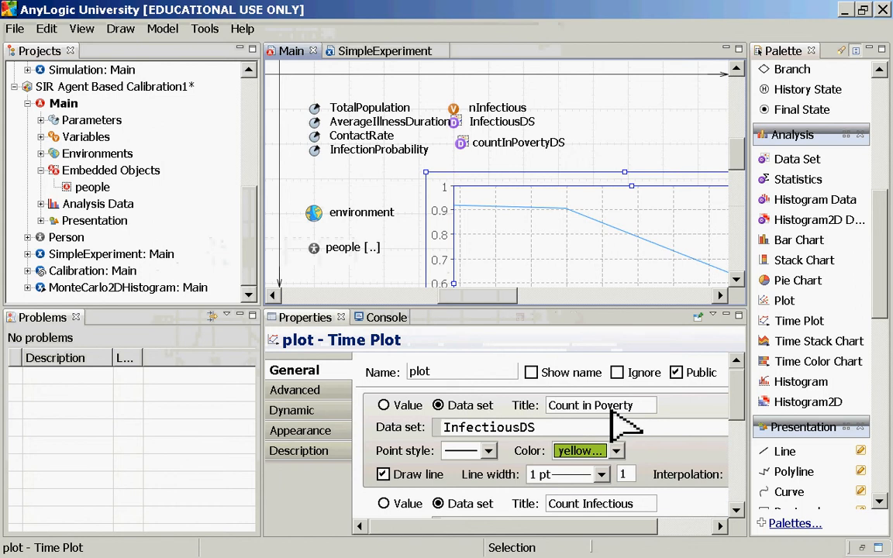
mouse_move(559, 453)
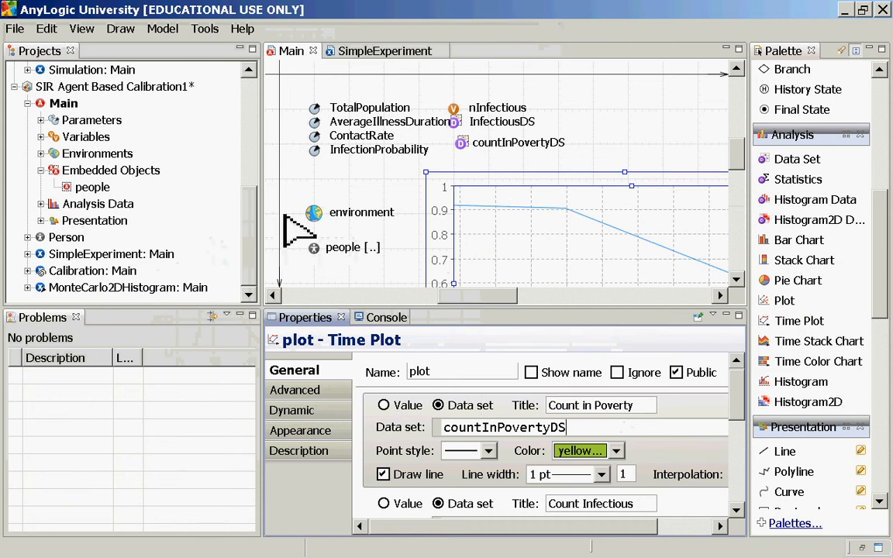
right_click(65, 237)
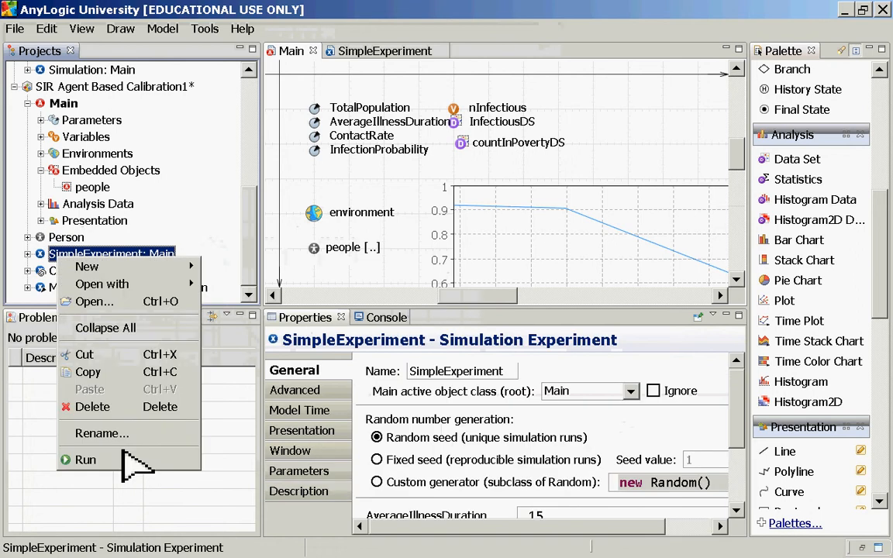
left_click(90, 459)
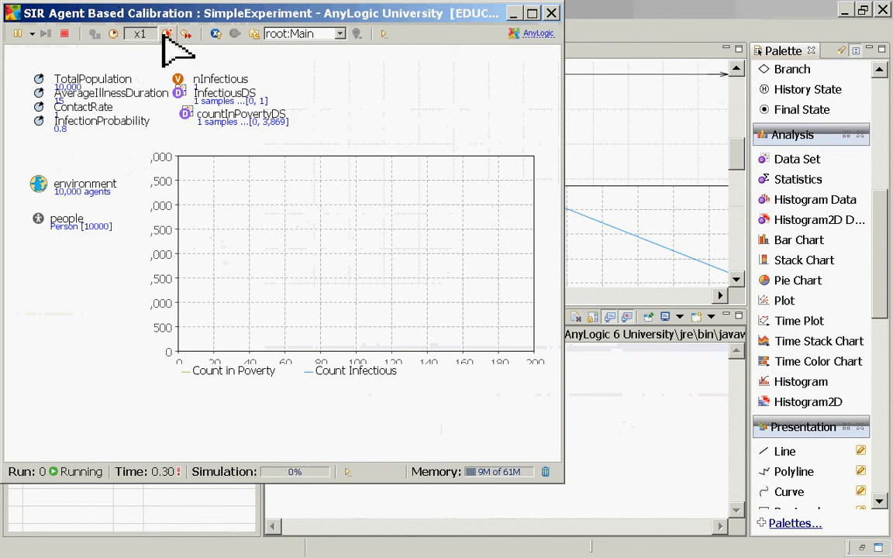
left_click(164, 34)
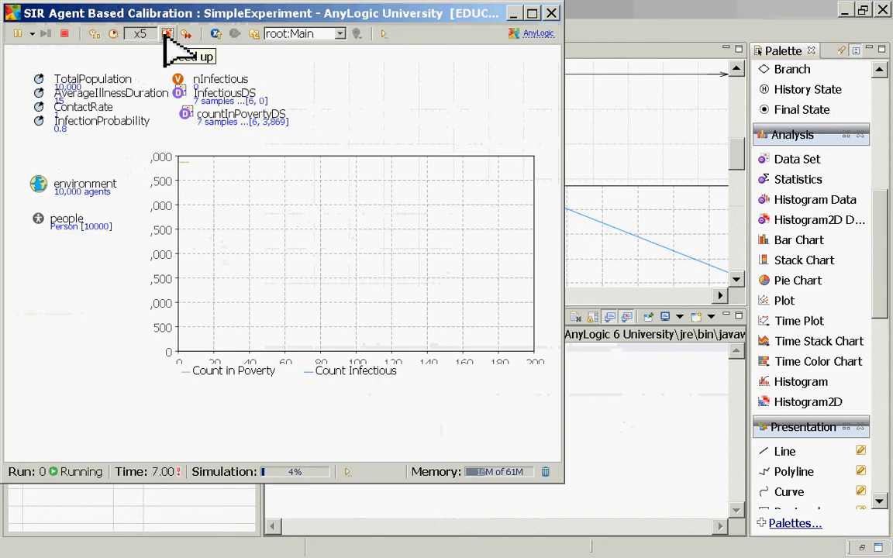
left_click(164, 35)
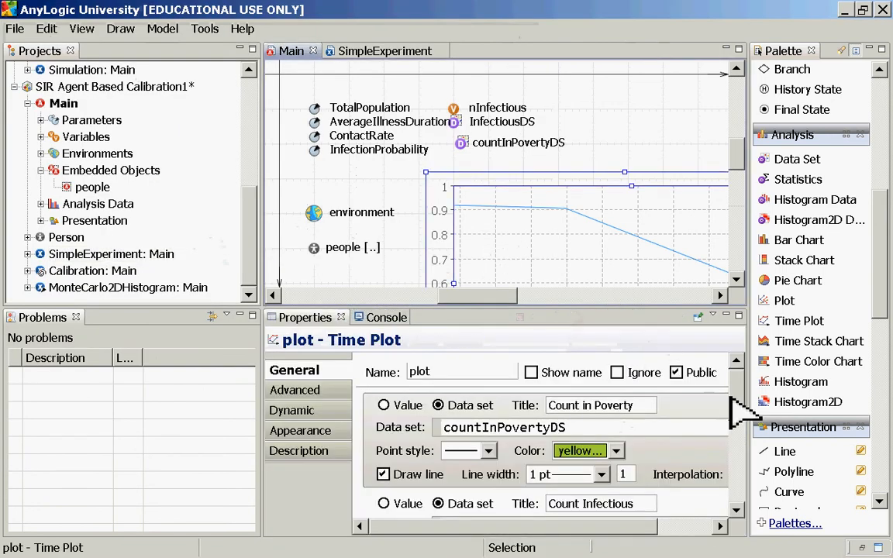
Step: Run SimpleExperiment in the Main view at higher speed to time 200, then close the finished run
scroll("down", 3)
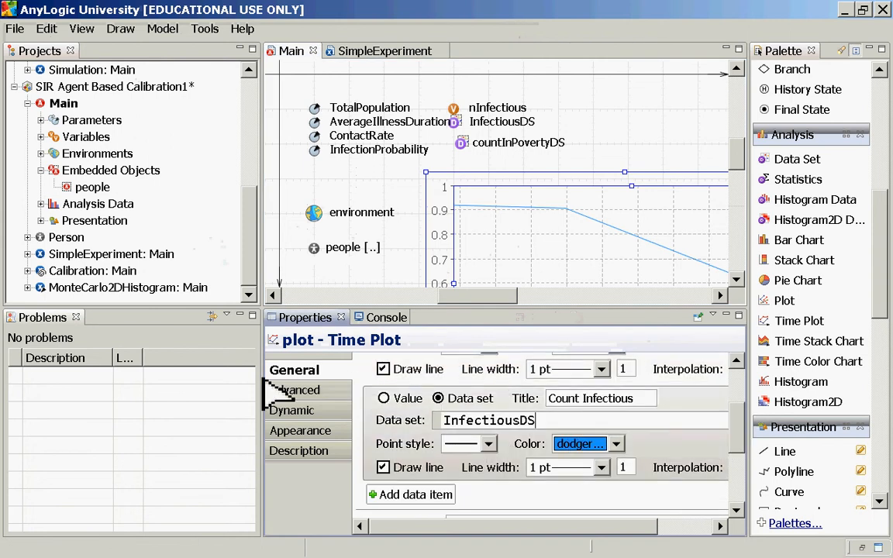
right_click(77, 287)
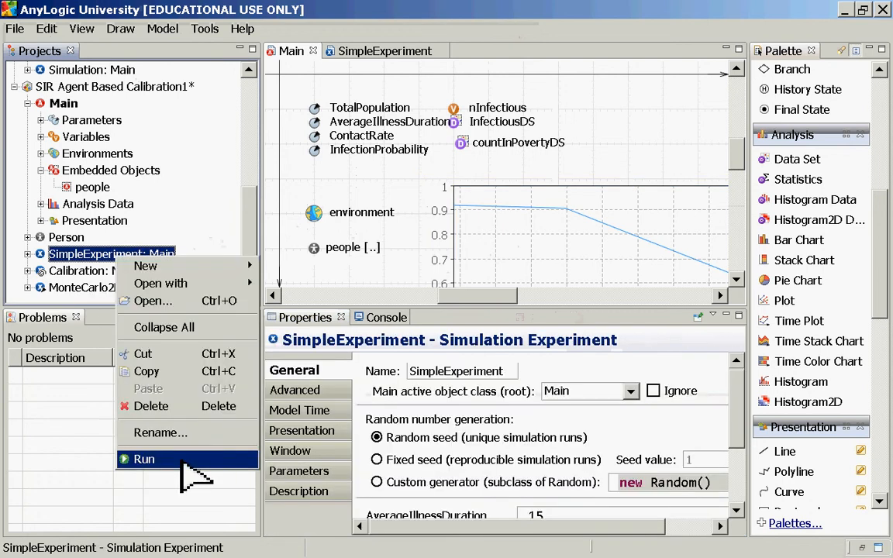
left_click(144, 460)
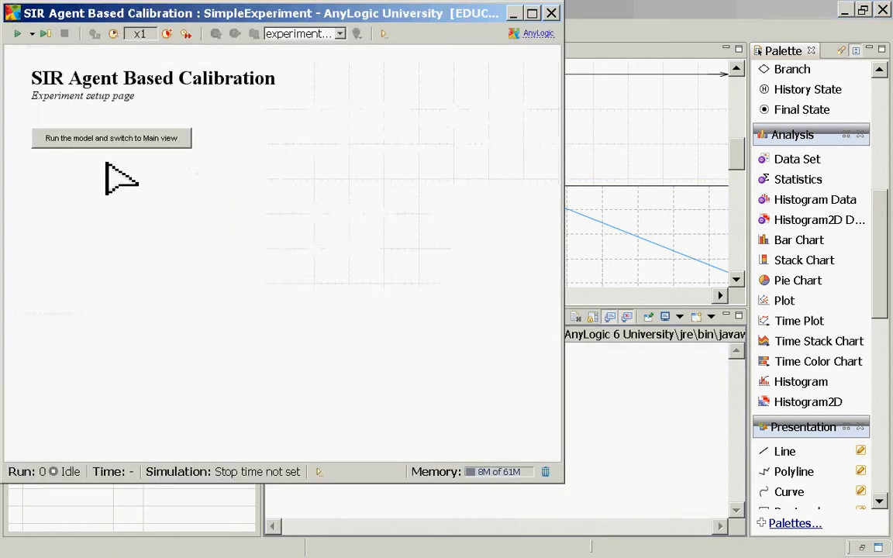
left_click(111, 138)
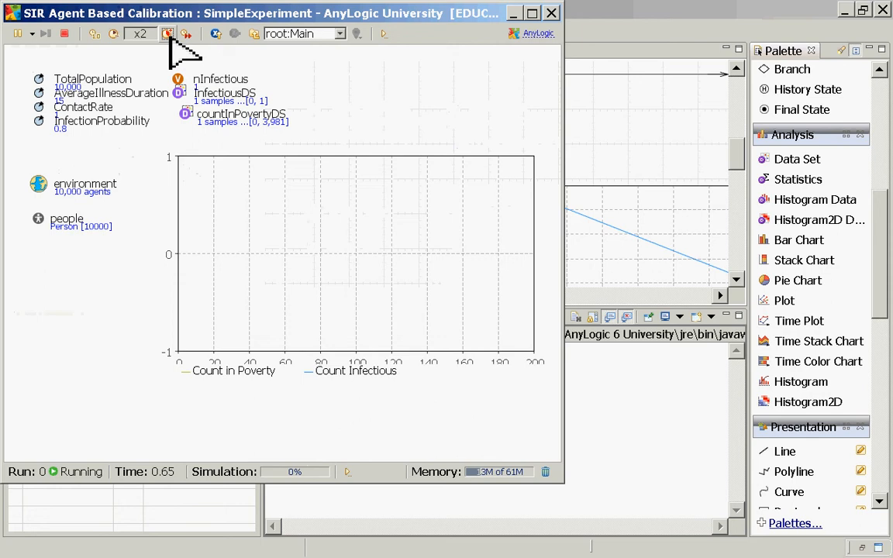
left_click(161, 34)
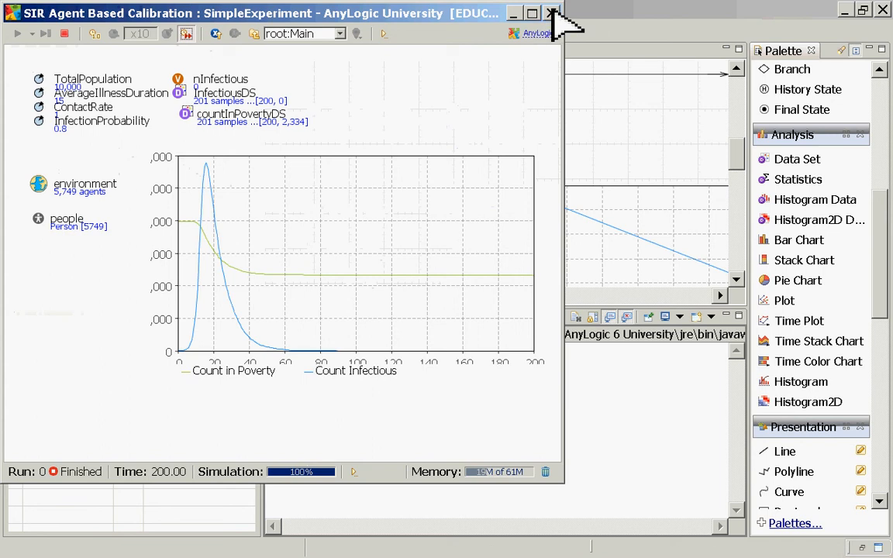
left_click(570, 12)
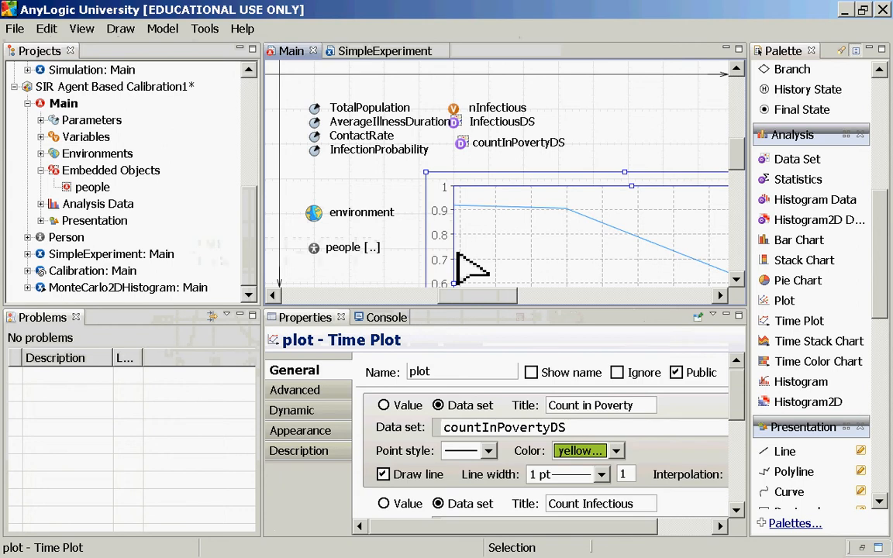
mouse_move(577, 329)
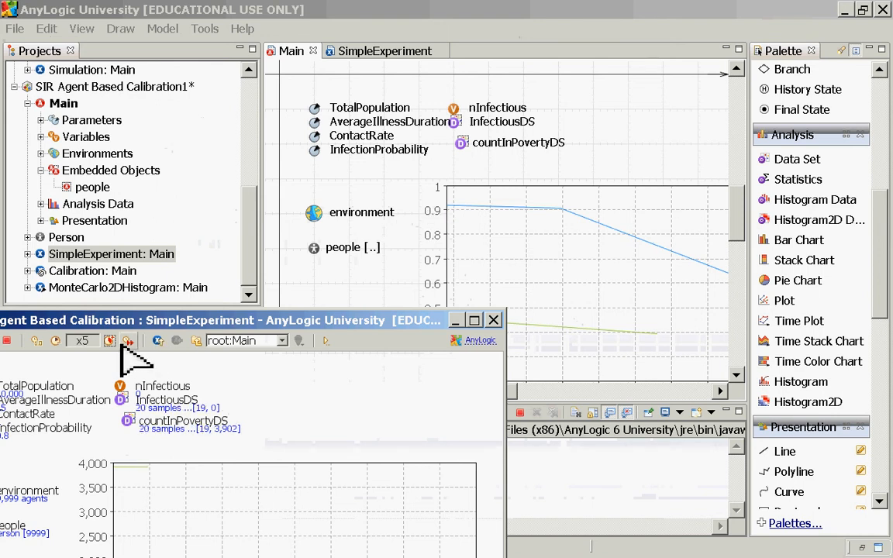
left_click(493, 319)
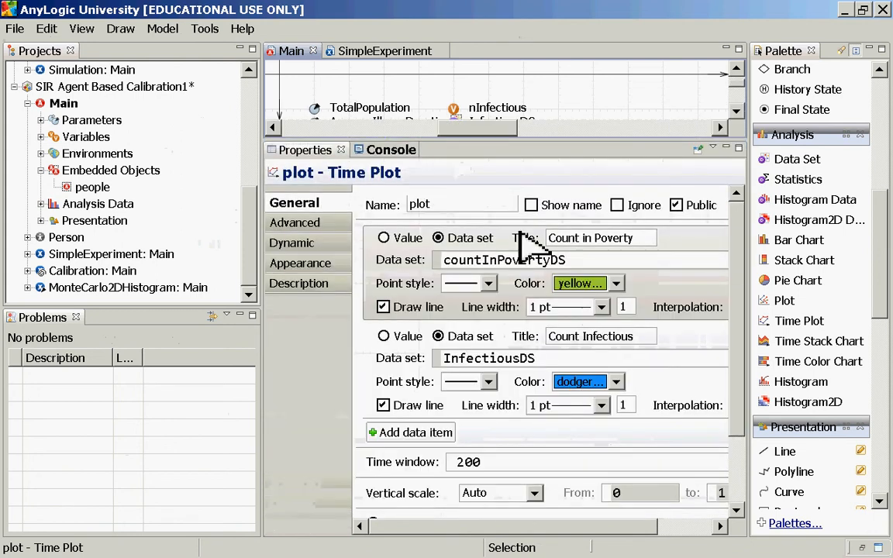
Step: Add a third plot item 'Count Males' plotting people.countMales(), then bring up SimpleExperiment's actions
left_click(410, 432)
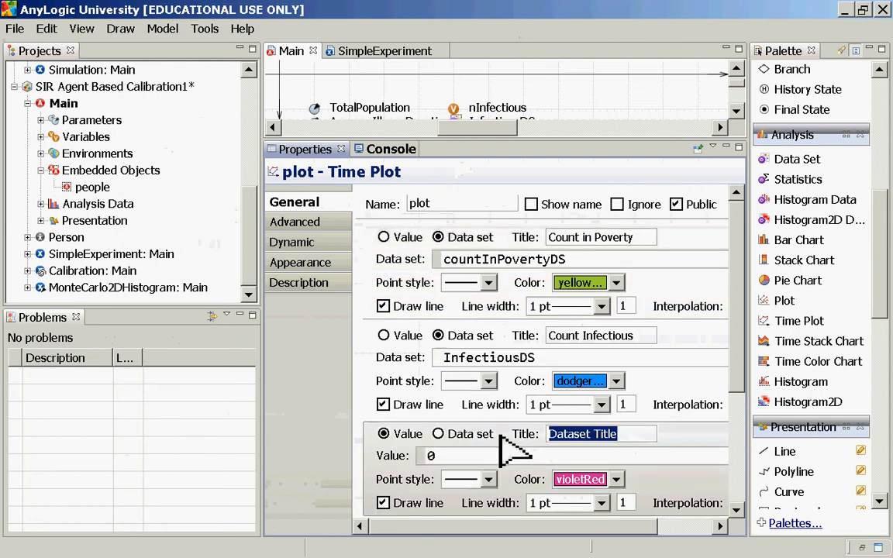
type("Count")
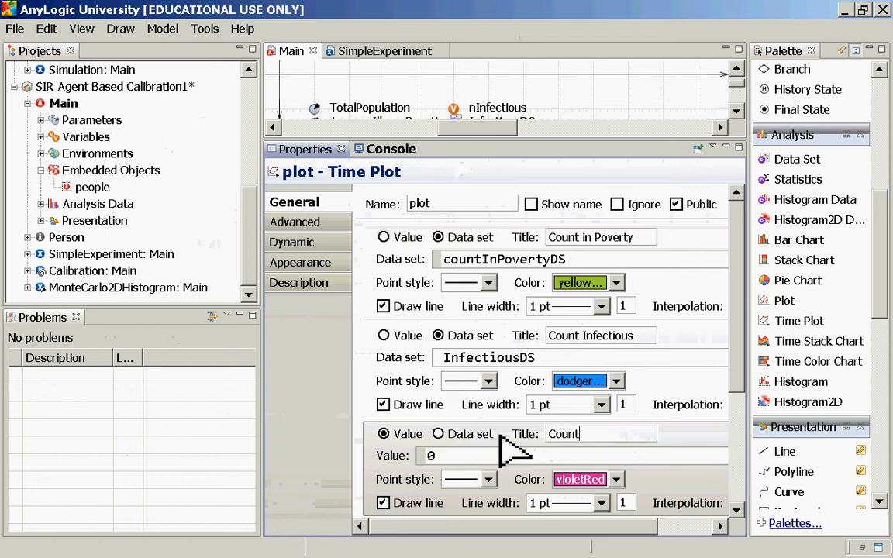
type("Mal")
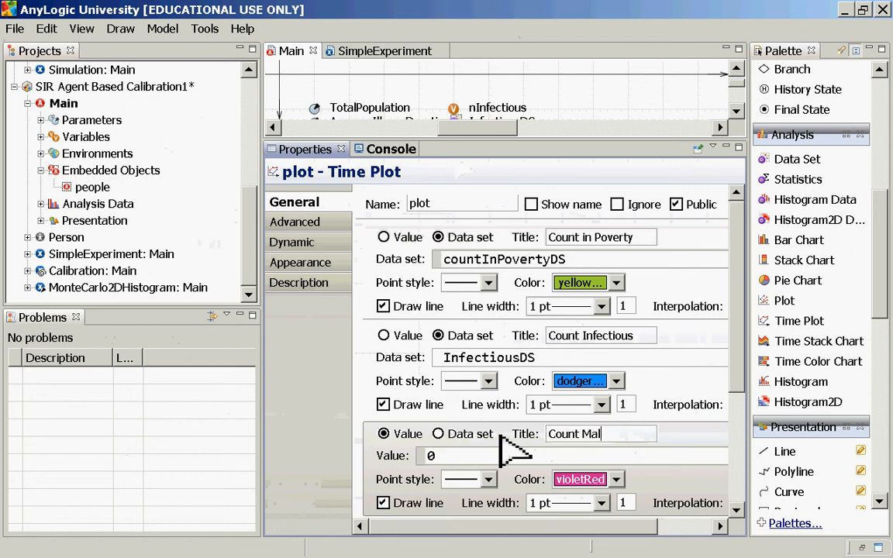
type("es")
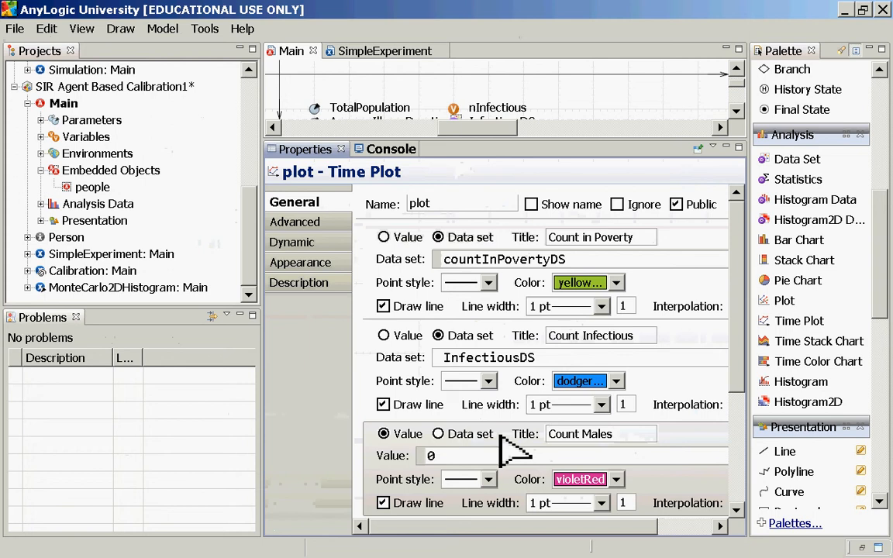
mouse_move(484, 473)
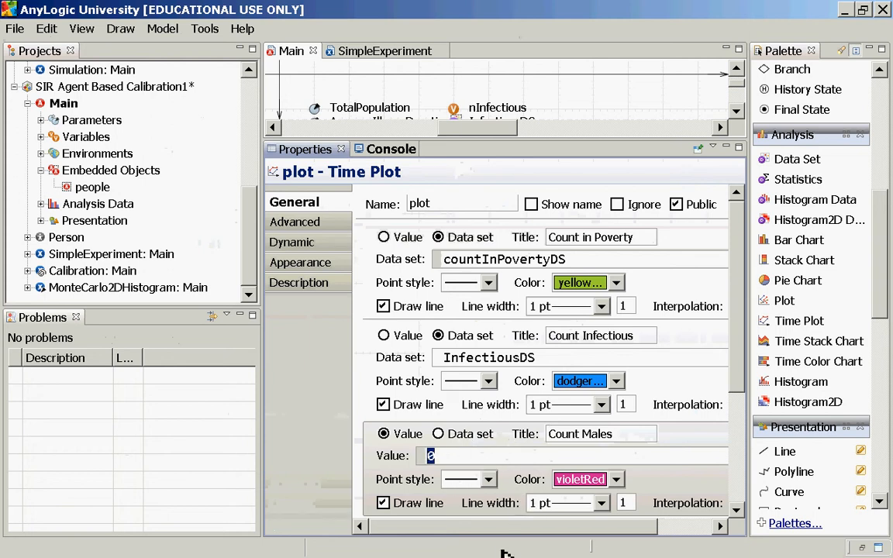
mouse_move(473, 494)
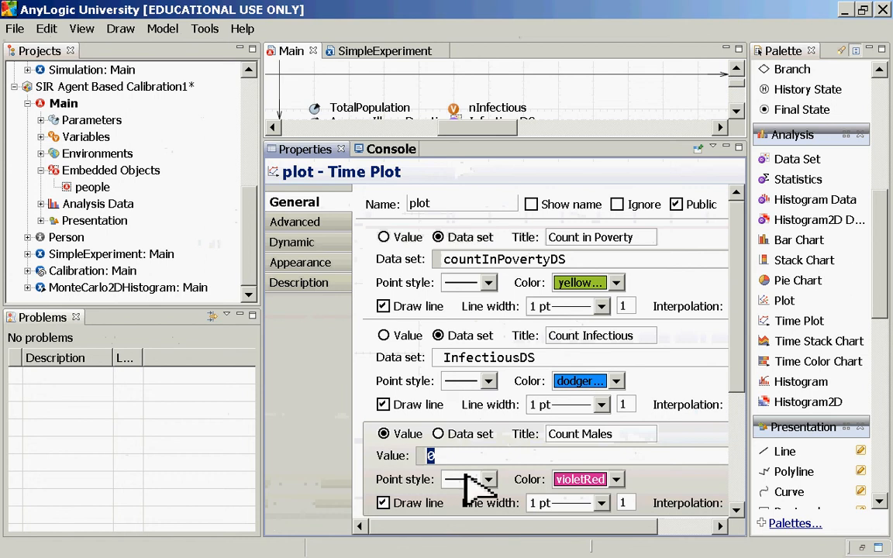
type("people.countMales(")
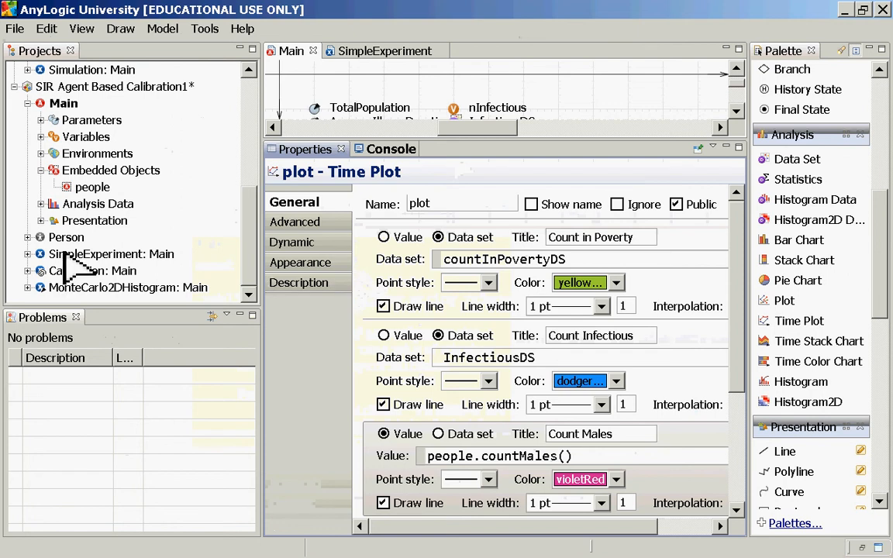
right_click(78, 254)
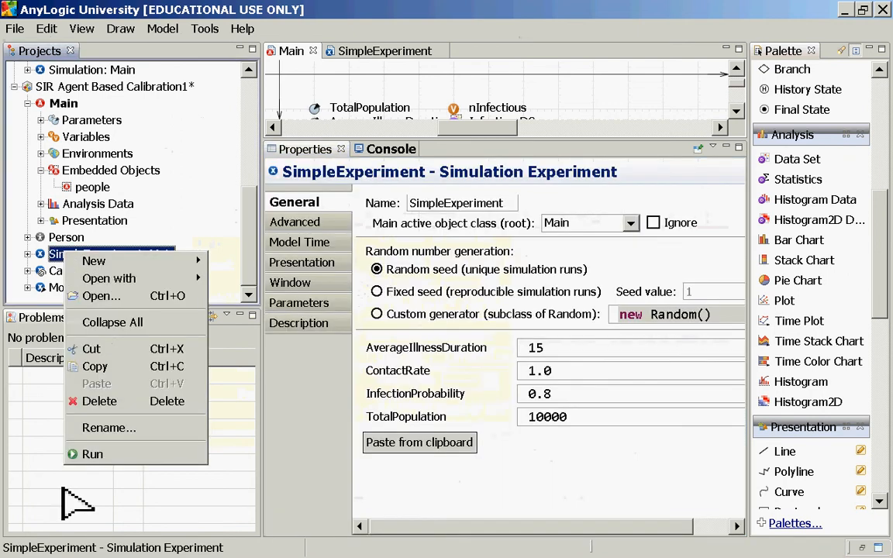
Step: Run SimpleExperiment and return to the time plot's properties
left_click(92, 456)
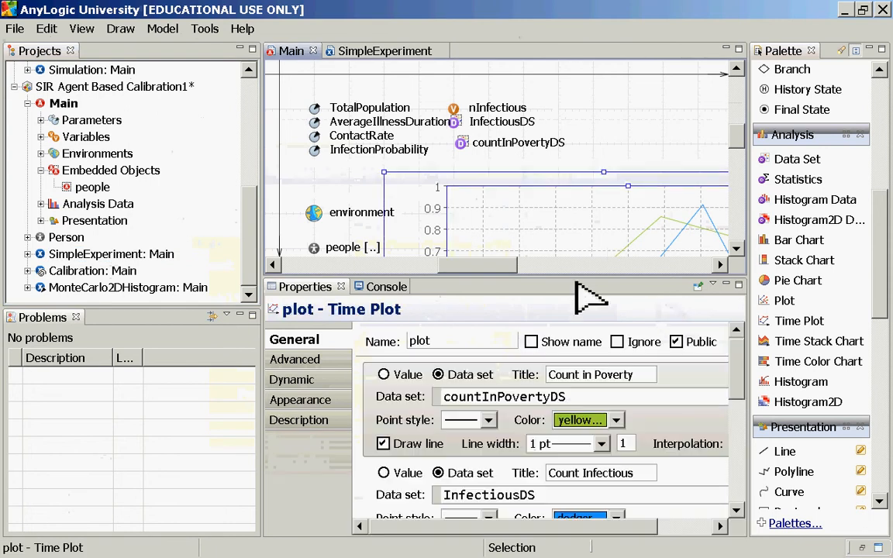
mouse_move(581, 291)
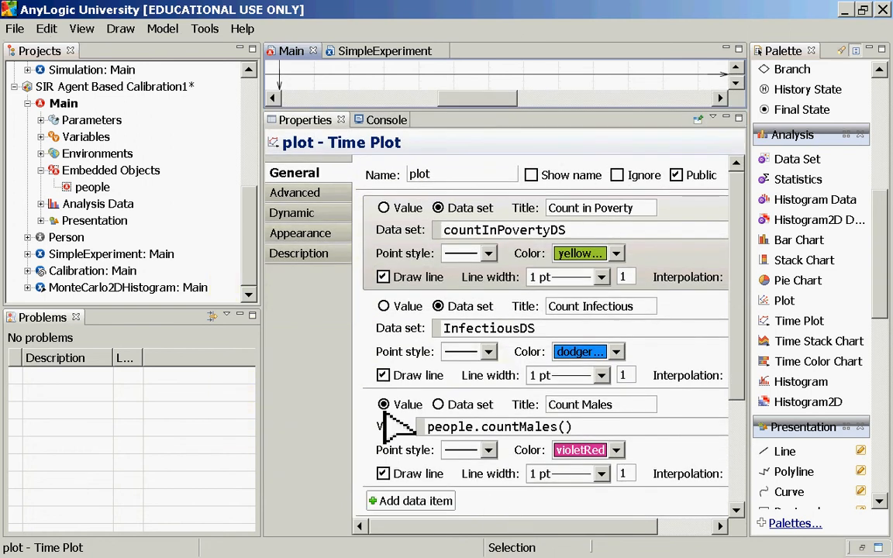
mouse_move(400, 551)
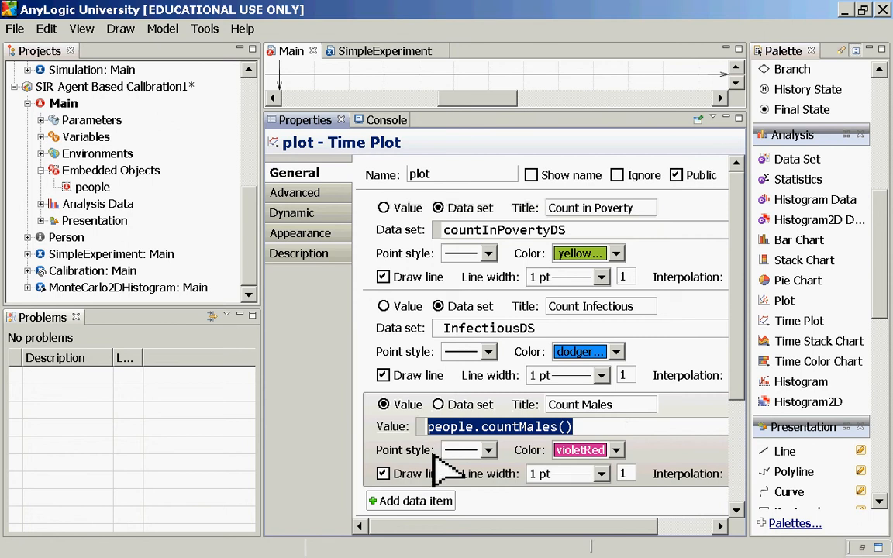
mouse_move(473, 468)
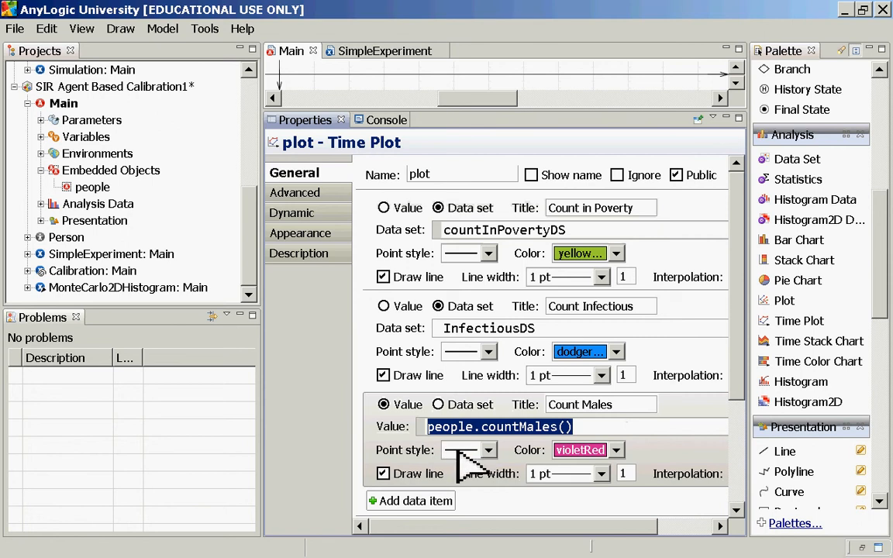
Step: Select 'people' in the Count Males value expression to prefix it with 'this.'
double_click(447, 426)
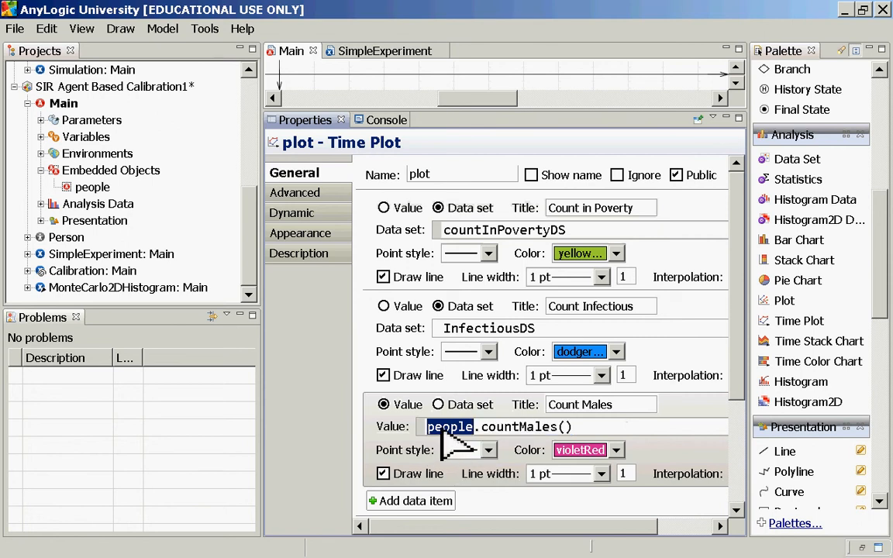
mouse_move(442, 462)
type("this.")
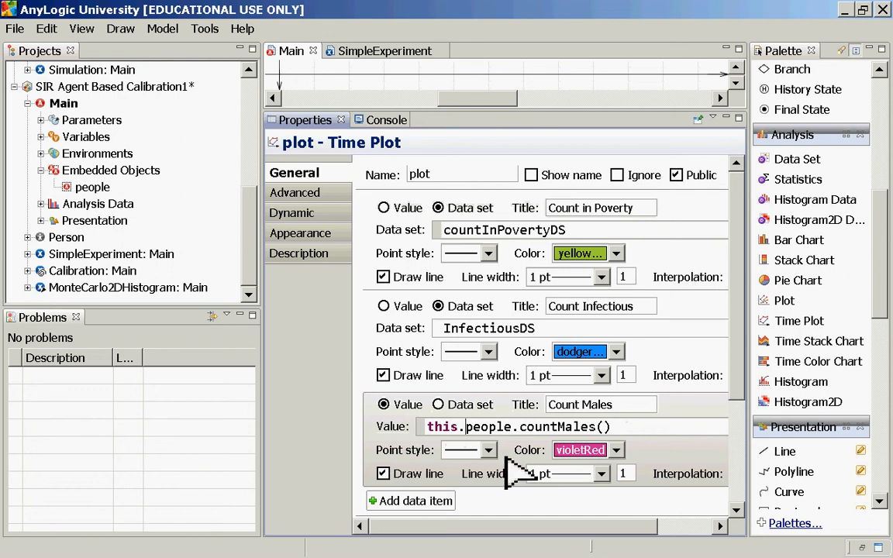
mouse_move(69, 143)
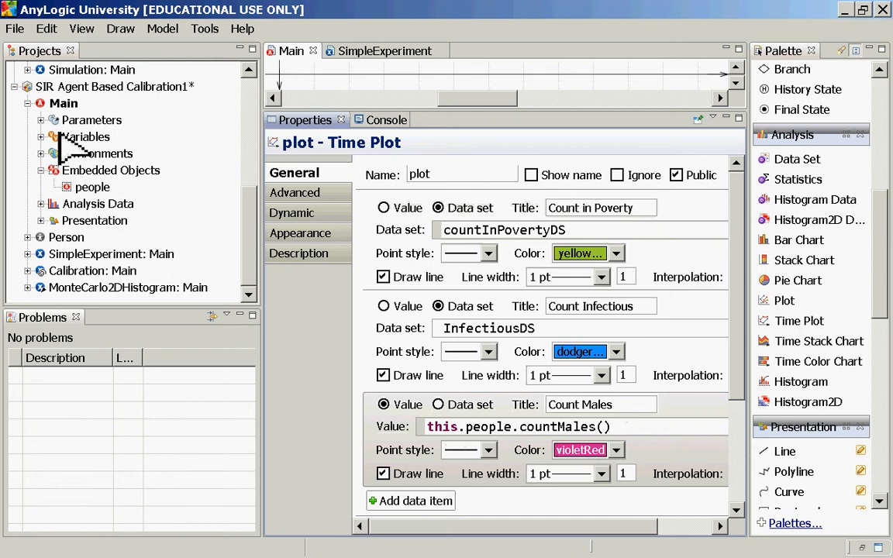
Step: View the people population's statistics: countMales for sex 0, countFemales for sex 1, countInPoverty below
left_click(62, 103)
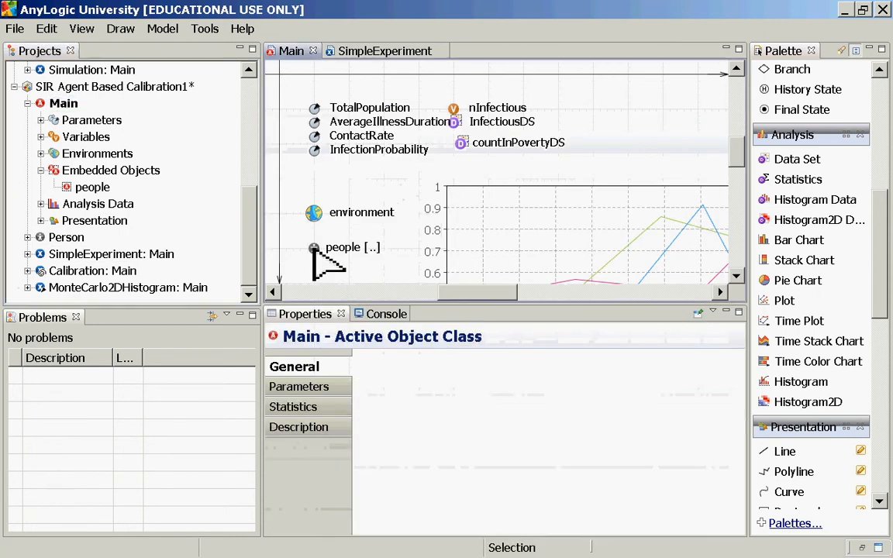
left_click(313, 246)
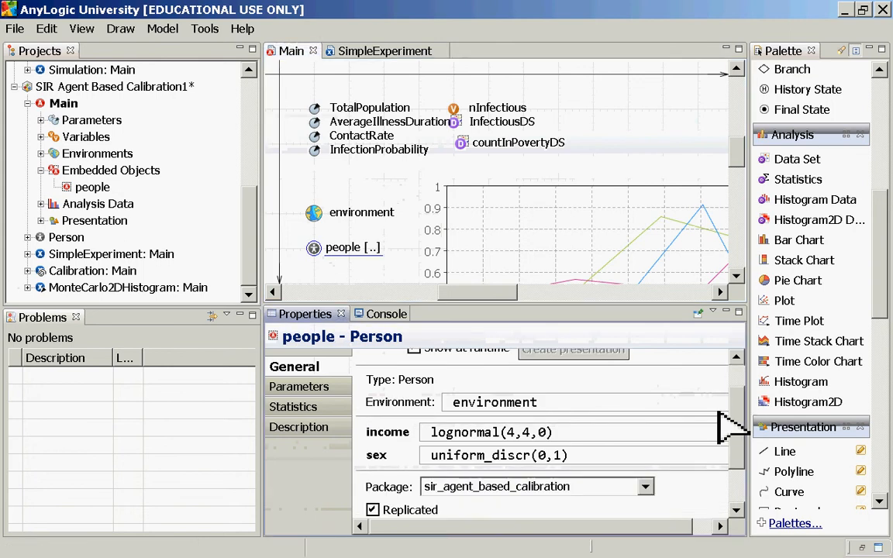
left_click(298, 407)
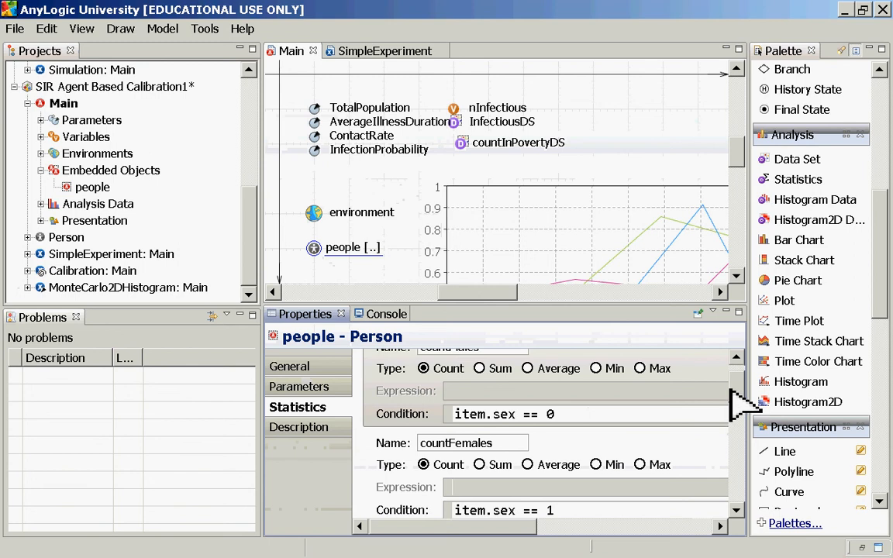
mouse_move(504, 414)
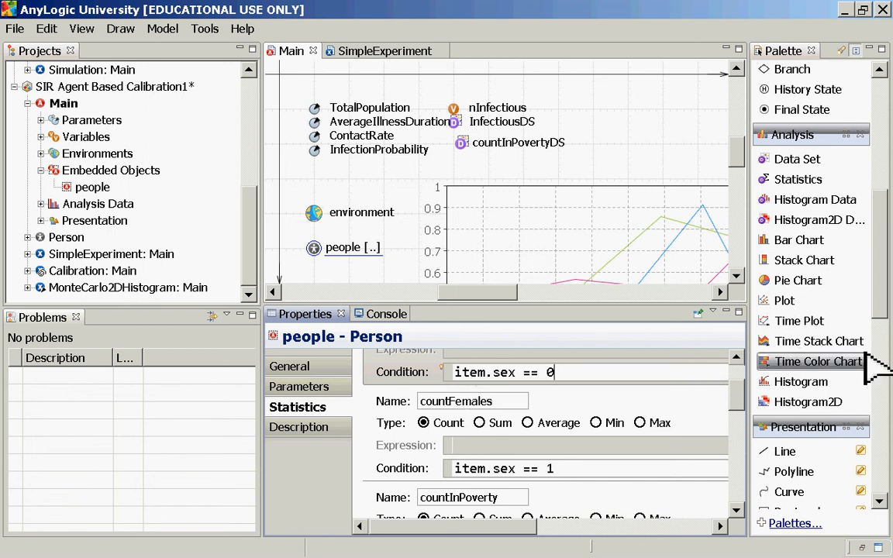
Step: Scroll the Palette down to the Analysis section to reach Histogram Data
scroll("down", 3)
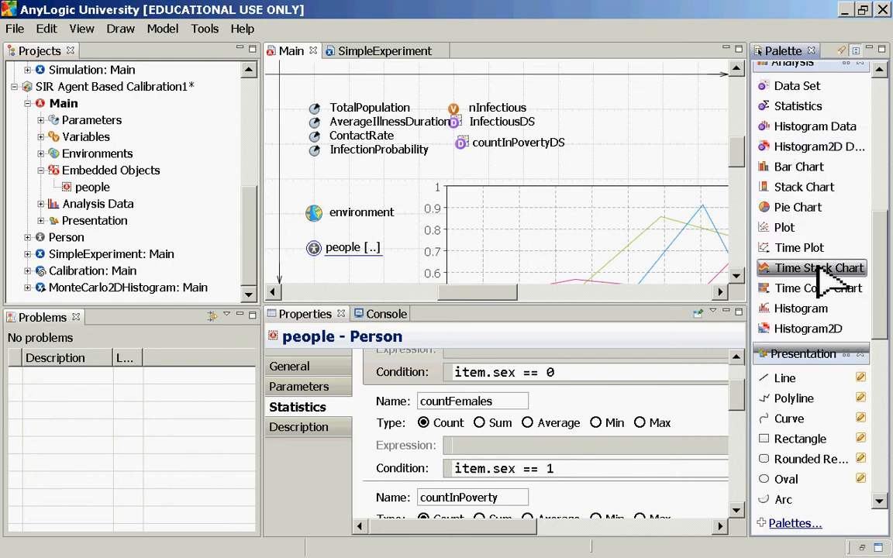
mouse_move(816, 126)
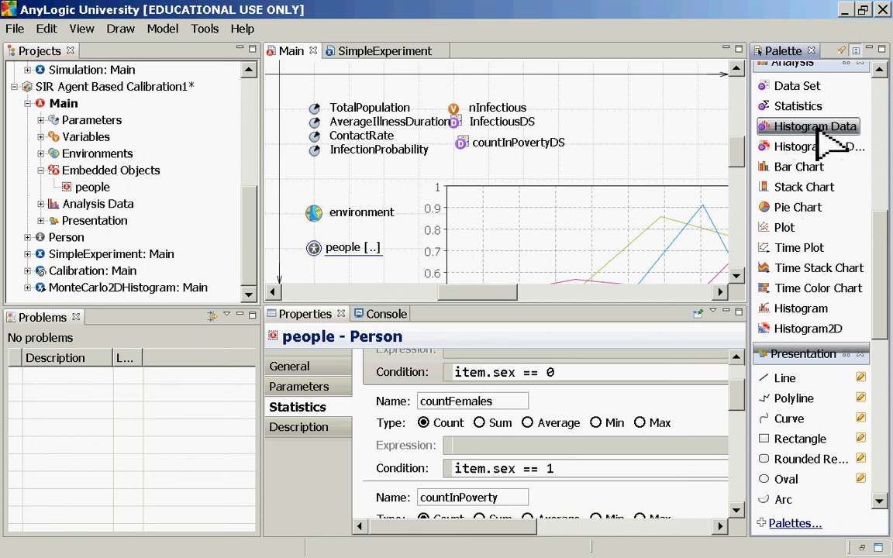
mouse_move(822, 146)
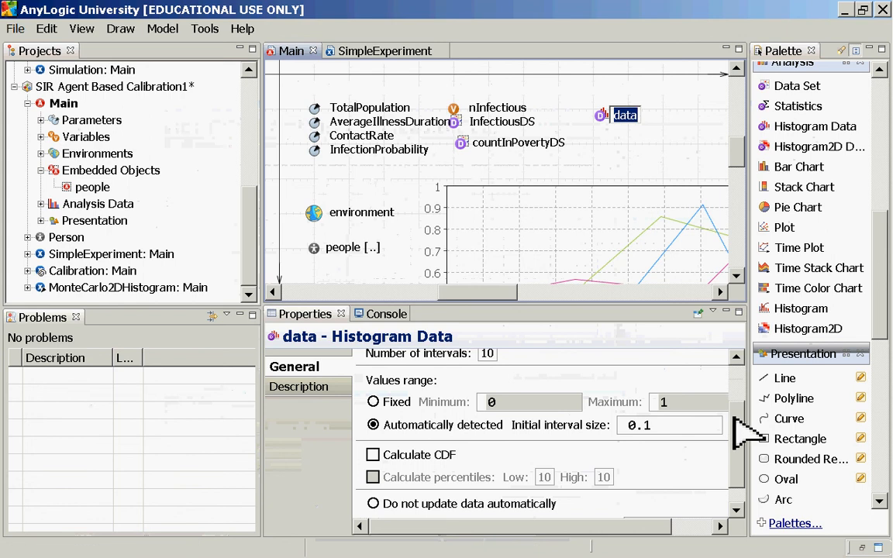
Step: Scroll data's properties to the automatic range (interval 0.1), CDF off and update every 1
scroll("down", 3)
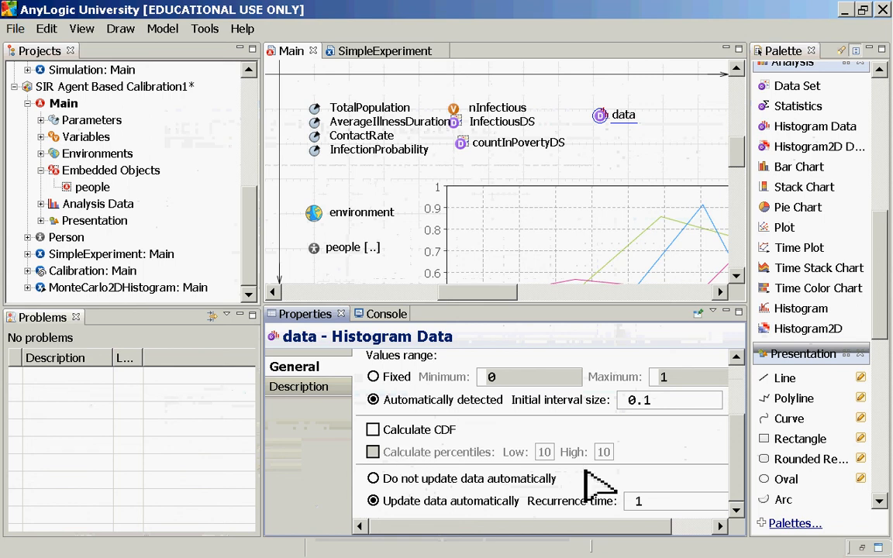
mouse_move(722, 444)
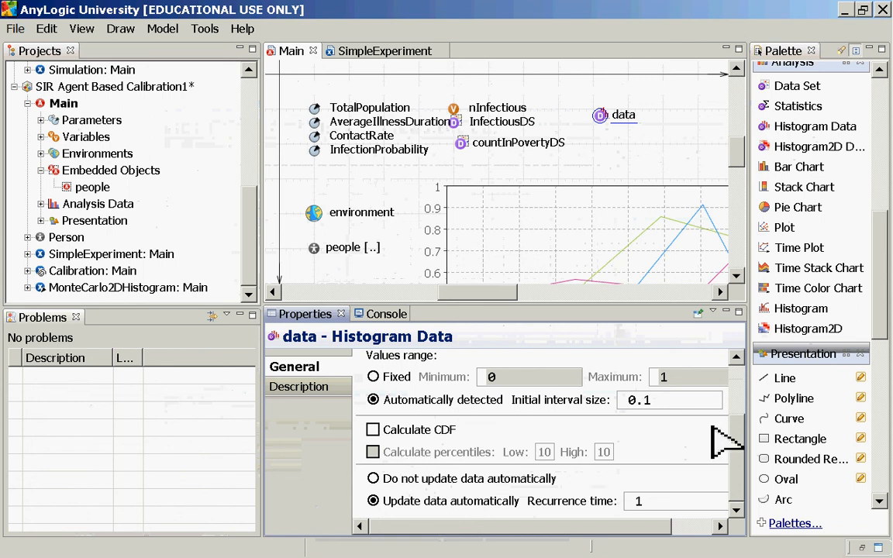